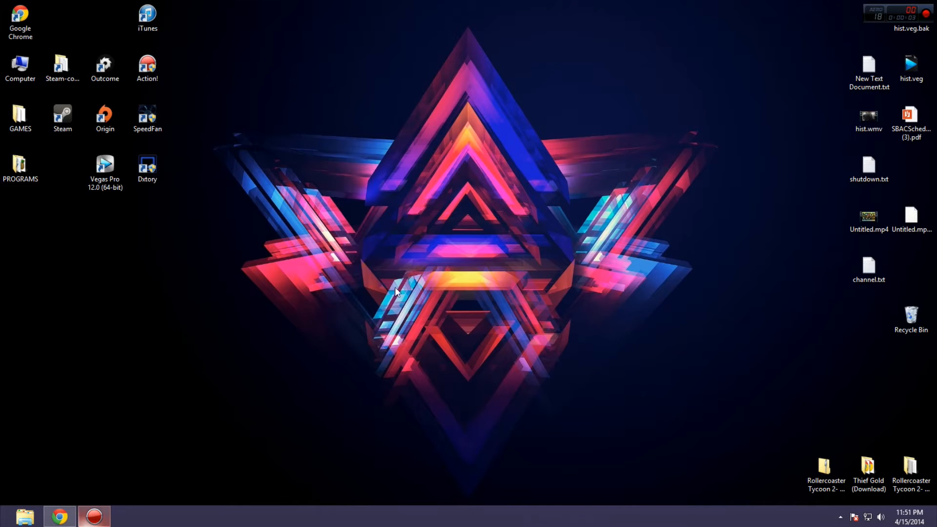
pyautogui.moveTo(227, 24)
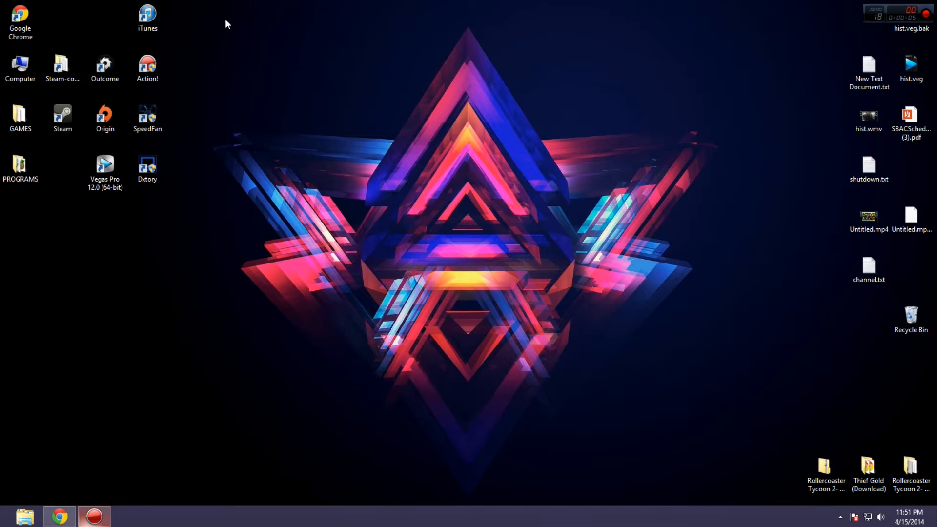
pyautogui.moveTo(71, 488)
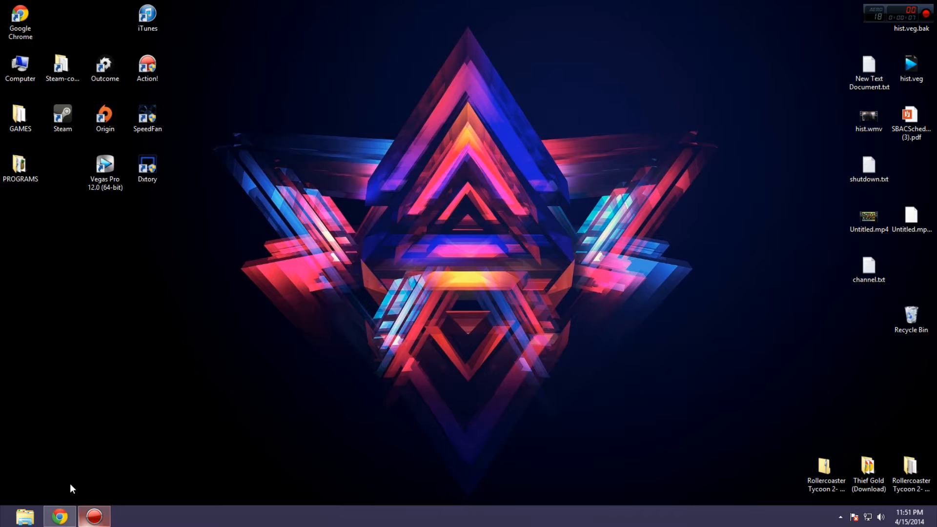
pyautogui.moveTo(230, 13)
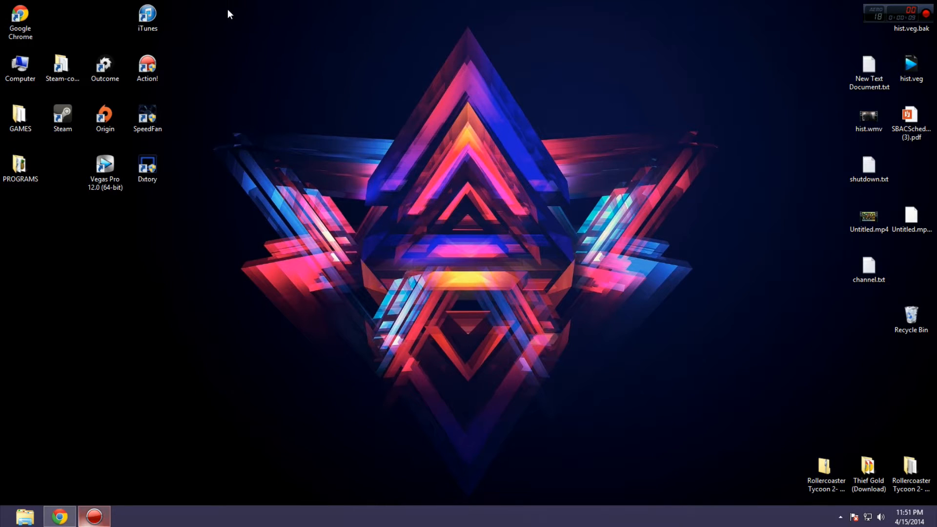
pyautogui.moveTo(205, 28)
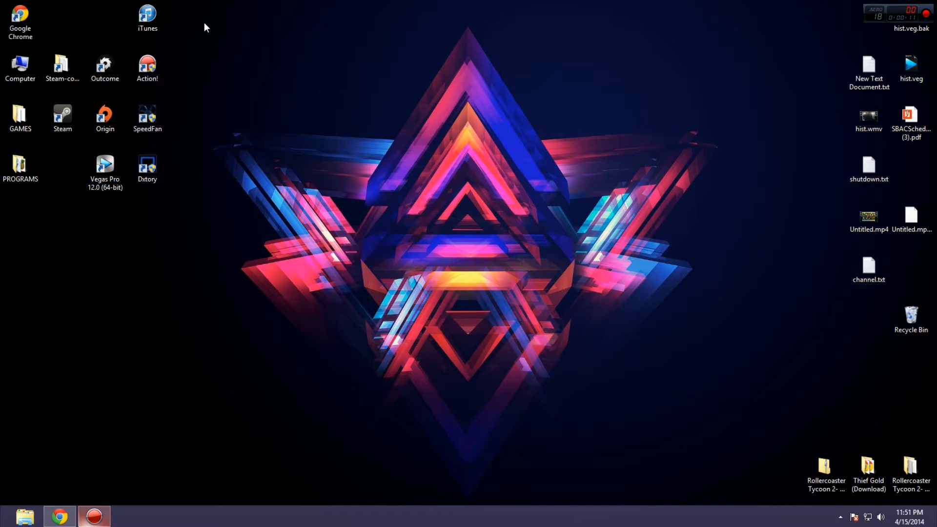
# Bring Chrome forward and switch to the SweetFX Shader Suite page on Nexus Mods
pyautogui.moveTo(205, 29); pyautogui.dragTo(197, 43)
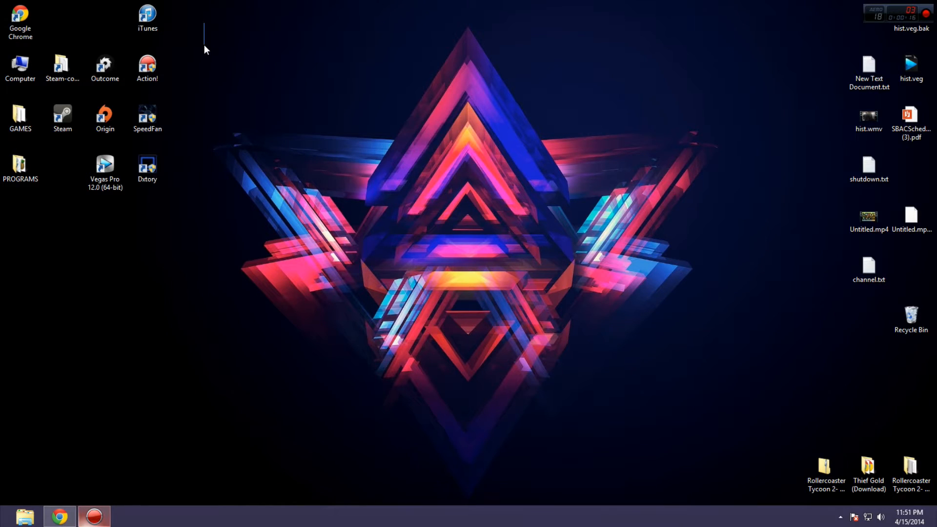
pyautogui.moveTo(227, 97)
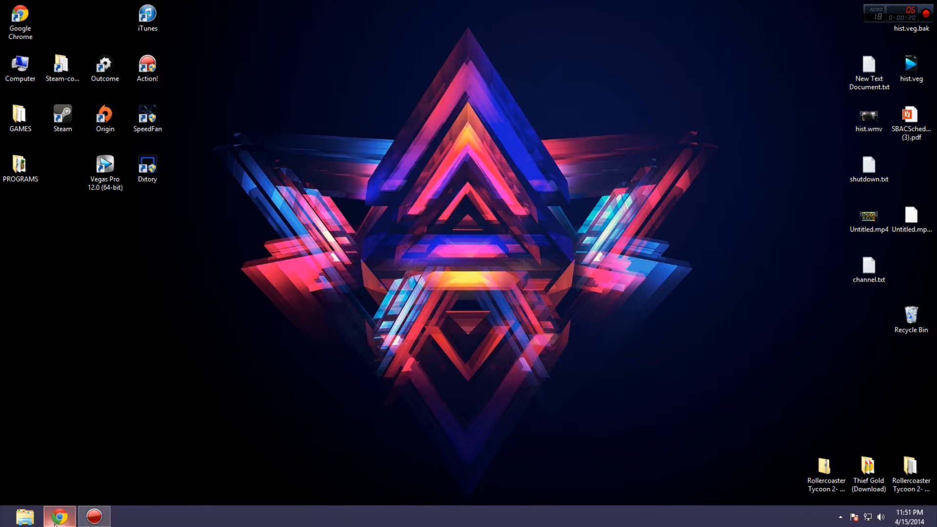
pyautogui.moveTo(59, 516)
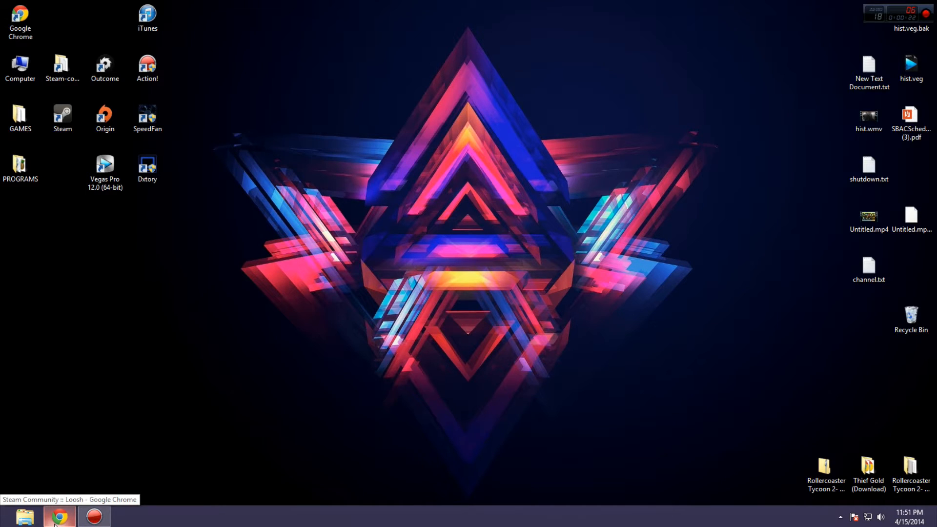
pyautogui.click(58, 516)
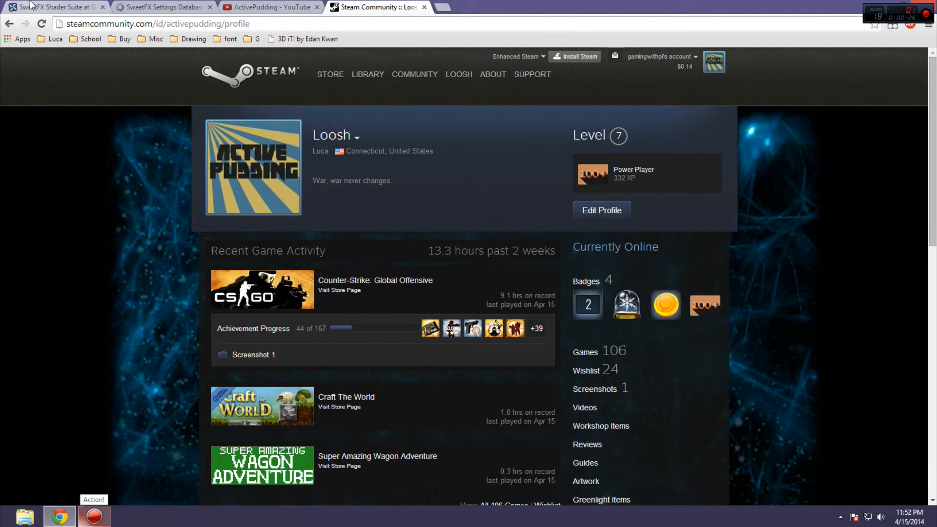
pyautogui.click(54, 6)
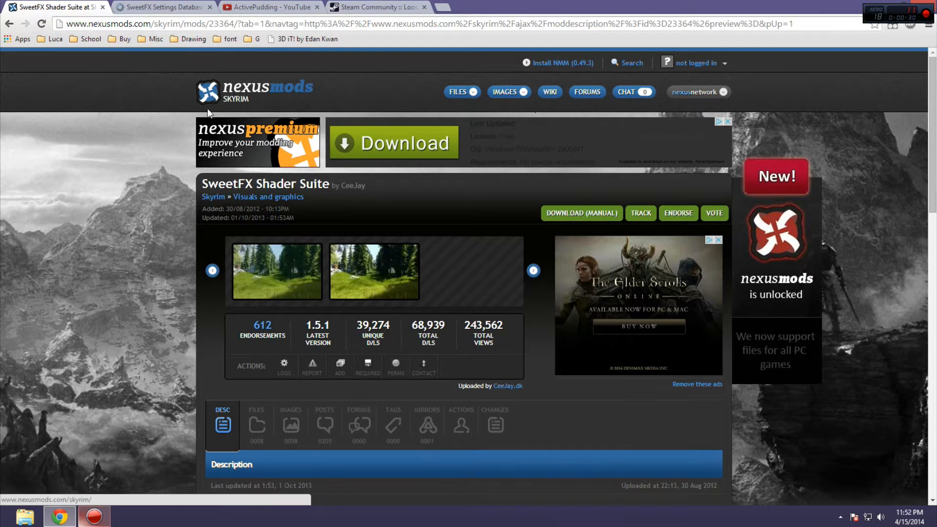
pyautogui.scroll(-3)
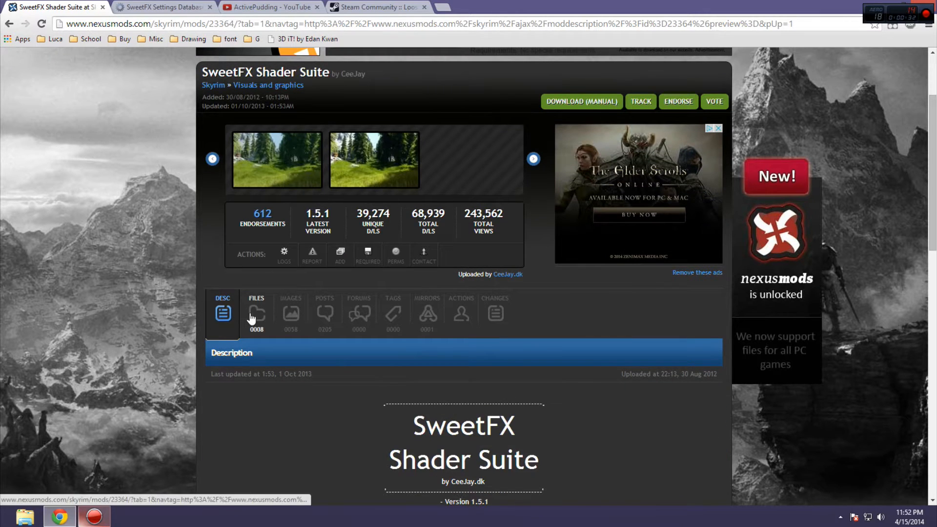
# Show the Files list with main file 1.5.1 and the older SweetFX versions
pyautogui.click(256, 314)
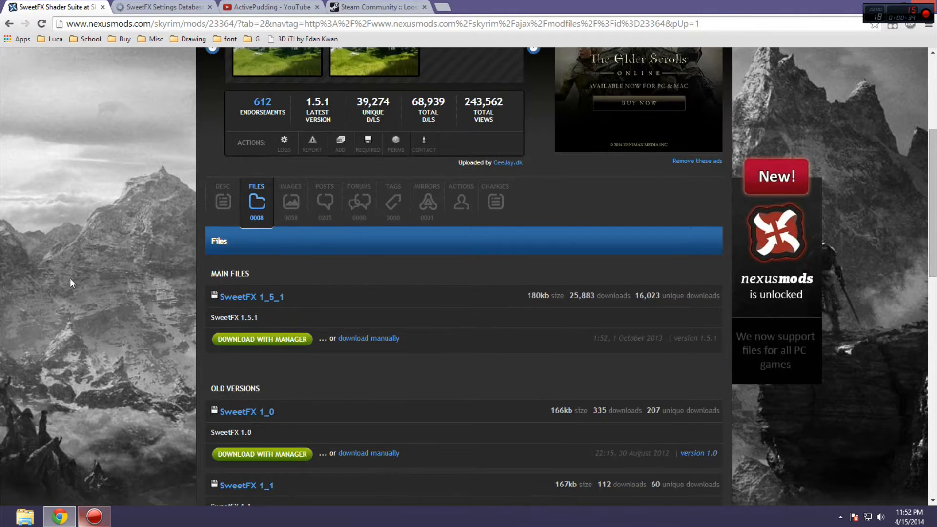
pyautogui.scroll(-3)
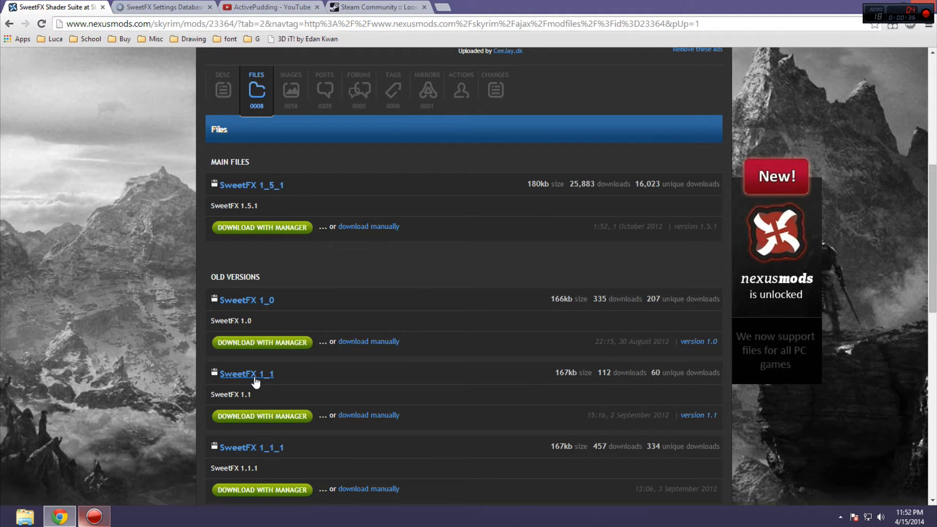
pyautogui.scroll(-3)
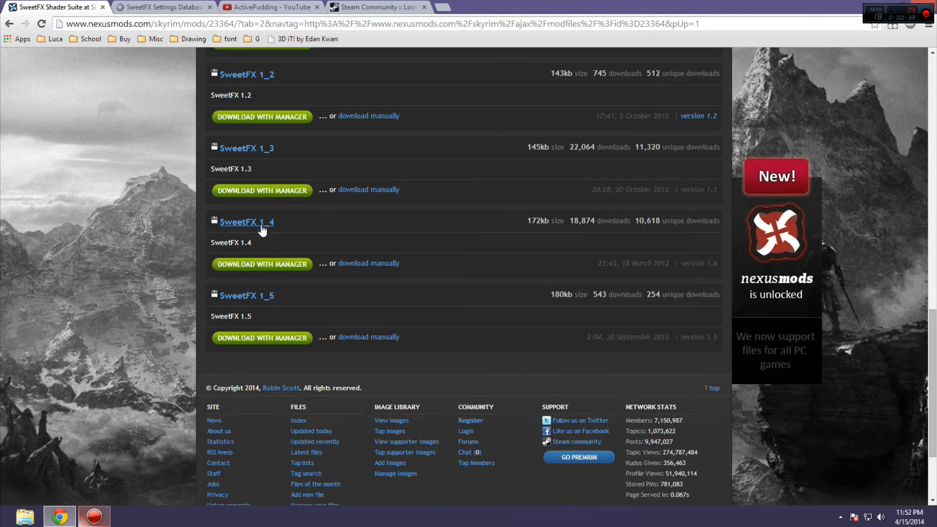
pyautogui.moveTo(252, 307)
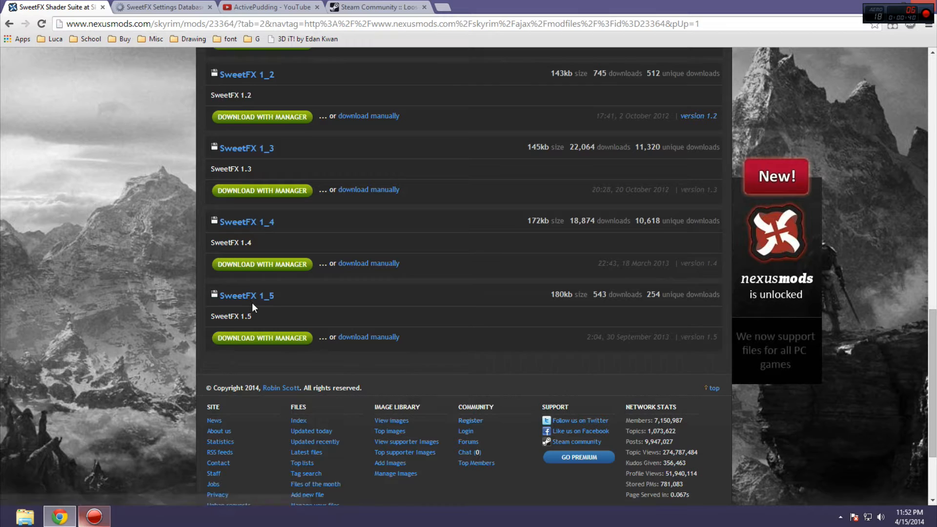
pyautogui.scroll(3)
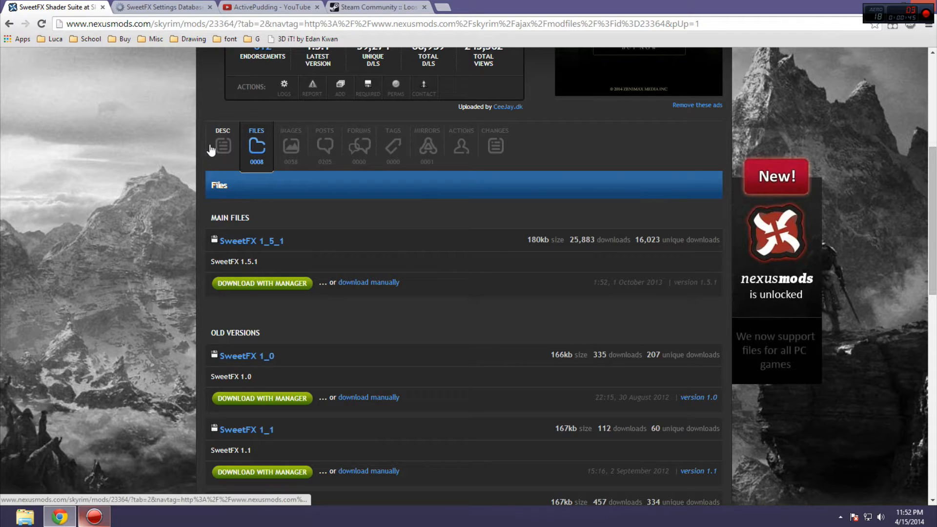
# In the SweetFX Settings DB, go to page 2, Battlefield 3, and open IceKK's Color correction preset
pyautogui.click(162, 6)
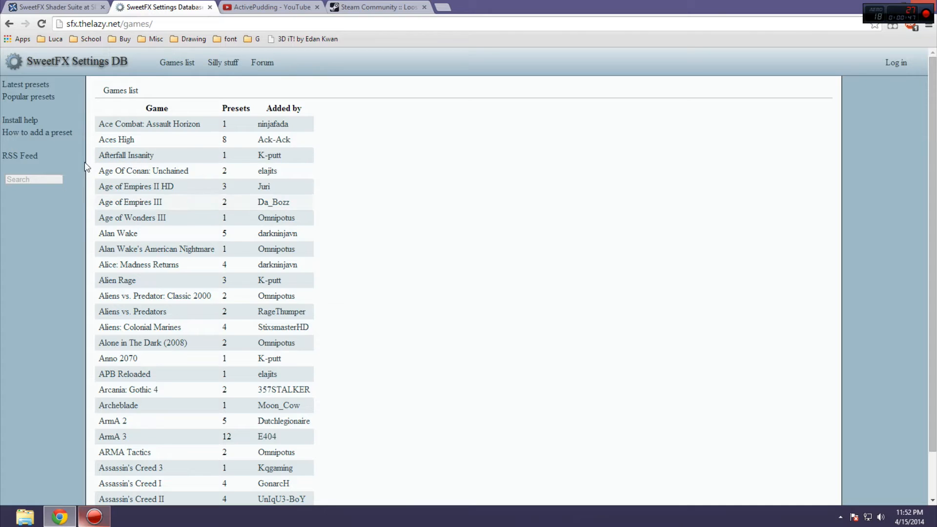
pyautogui.scroll(-3)
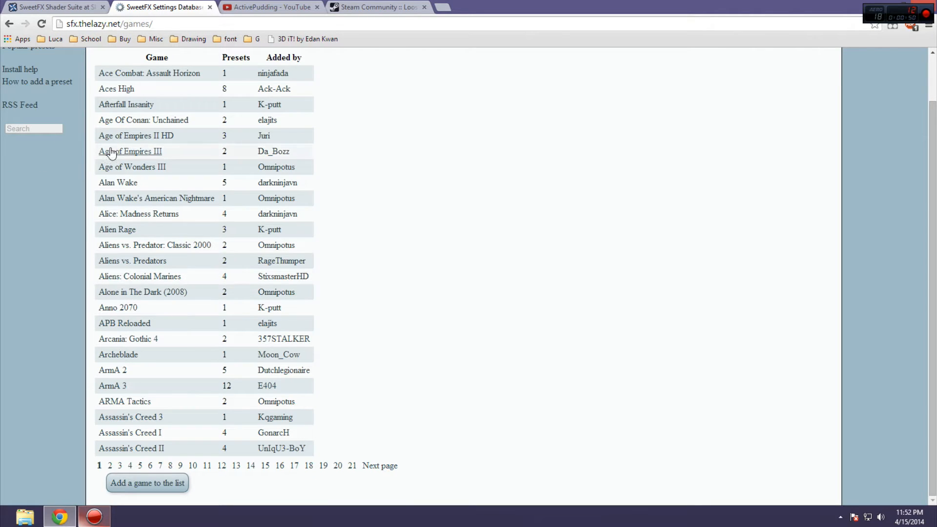
pyautogui.click(110, 466)
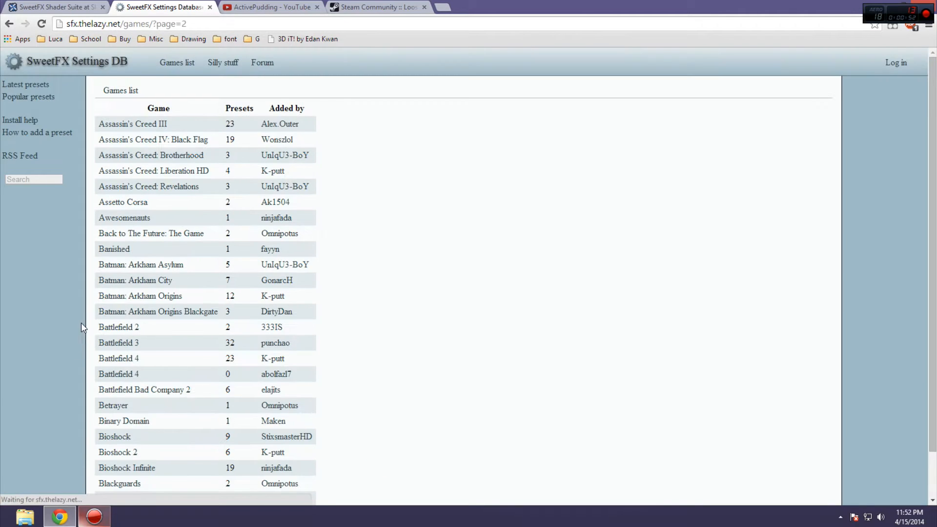
pyautogui.scroll(-3)
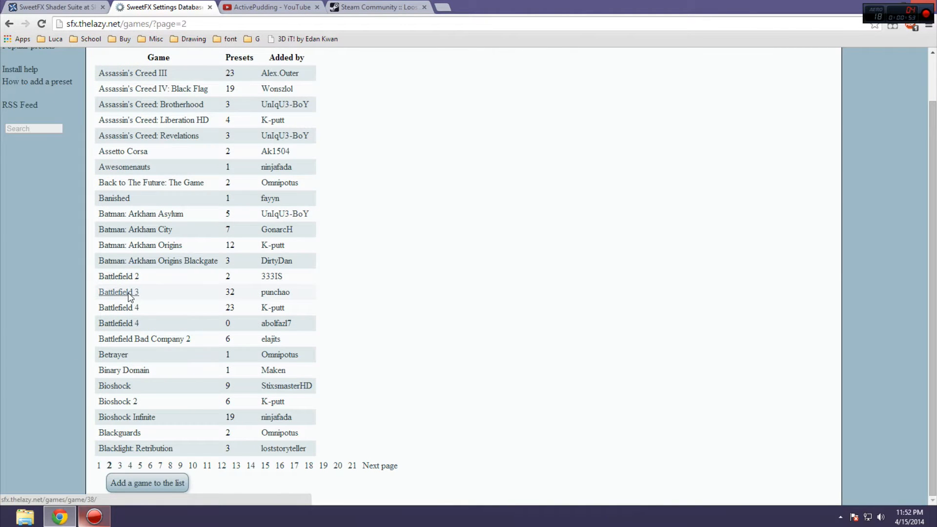
pyautogui.click(118, 292)
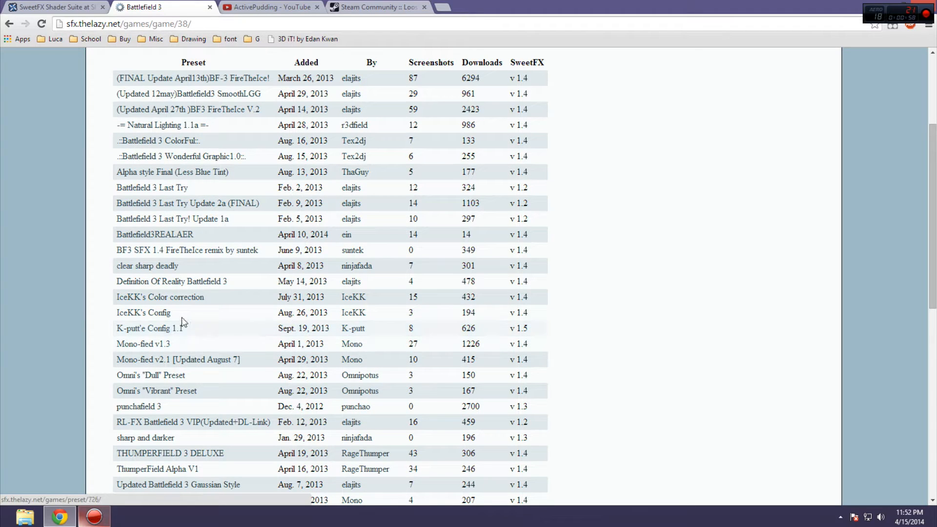
pyautogui.moveTo(160, 297)
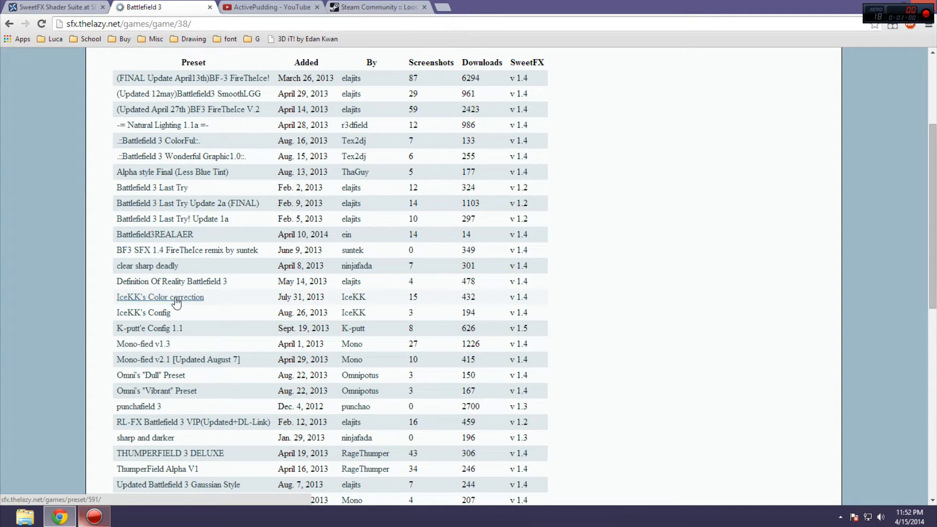
pyautogui.click(160, 297)
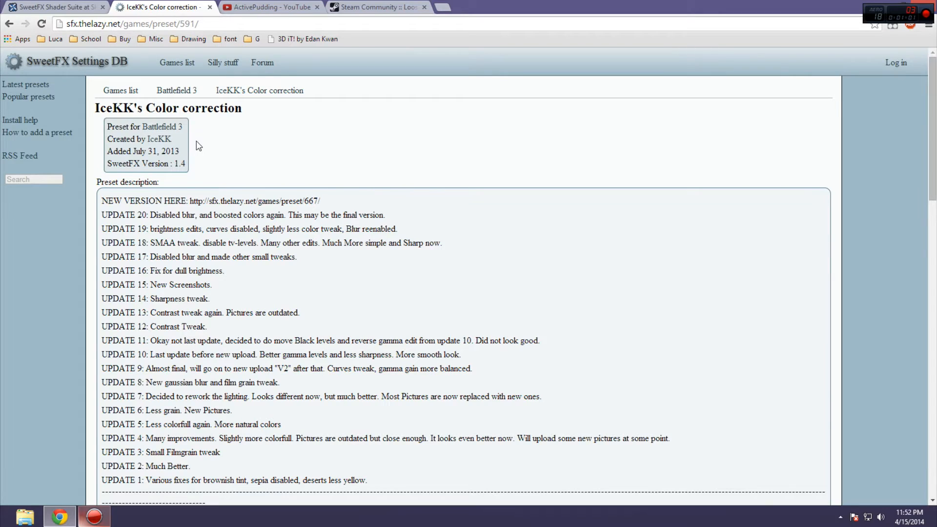
pyautogui.scroll(-3)
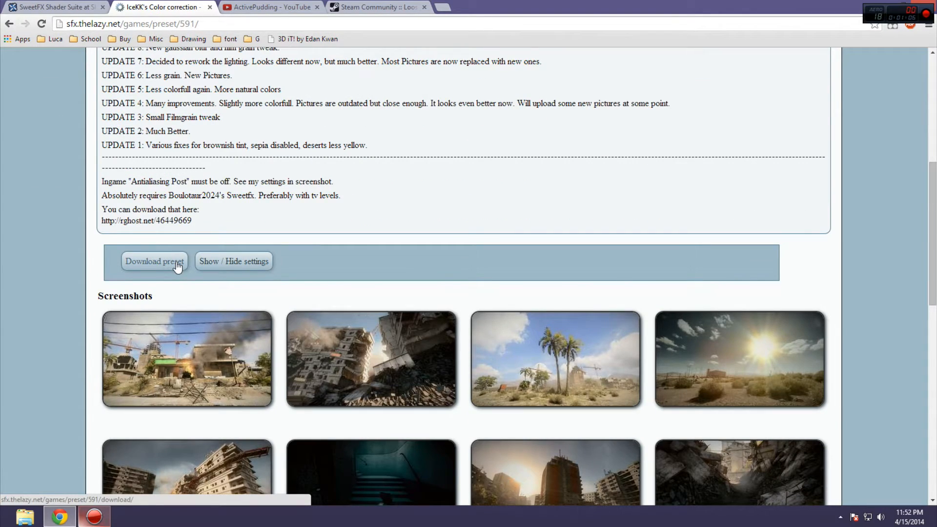
# Download IceKK's Color correction preset and save it to the Desktop as a text file
pyautogui.click(154, 261)
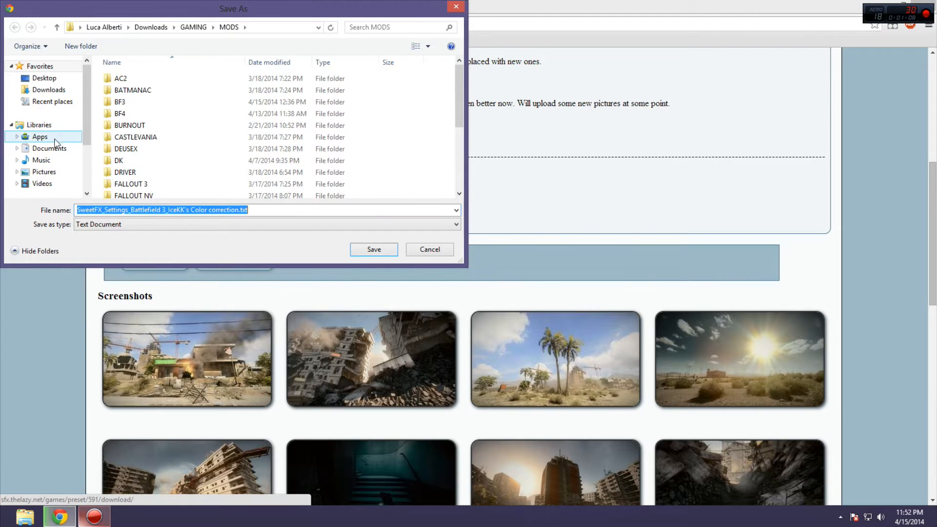
pyautogui.click(44, 78)
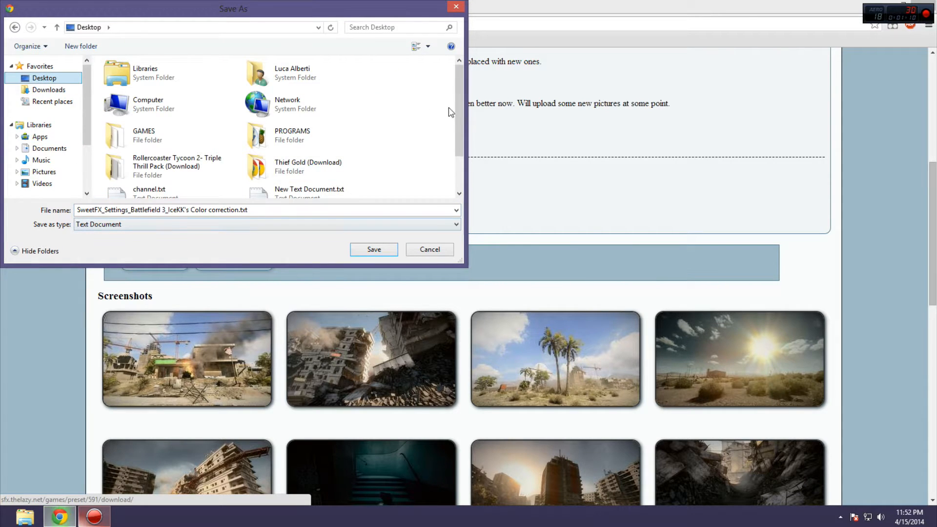
pyautogui.scroll(-3)
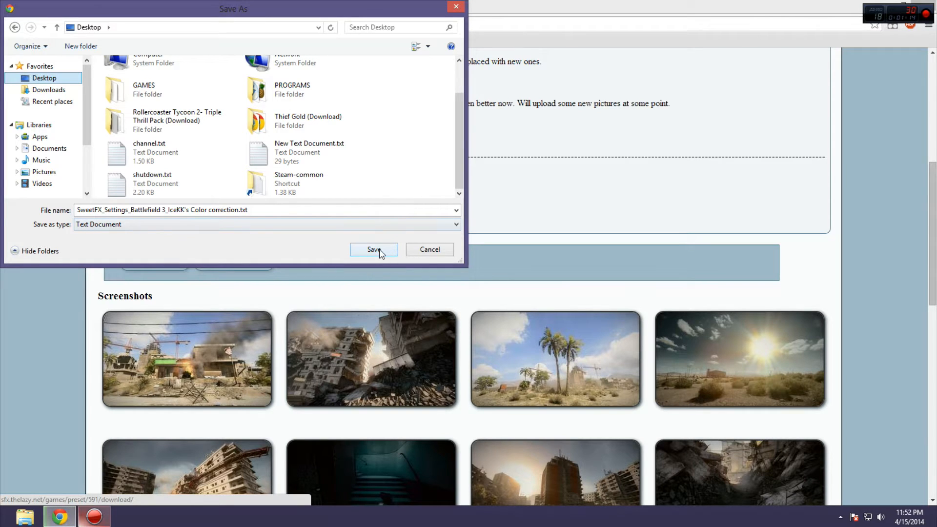
pyautogui.click(373, 249)
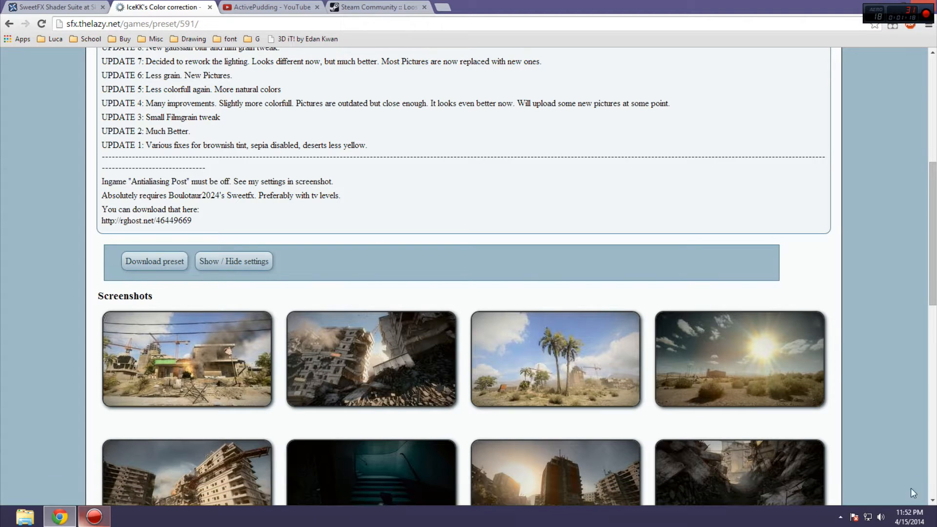
pyautogui.scroll(3)
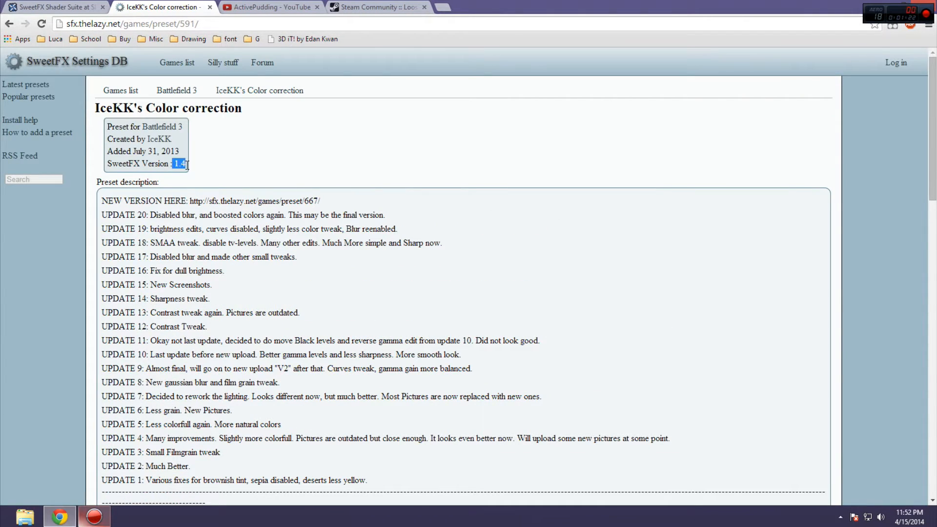
# Download the SweetFX 1.4 archive from the Salt Lake (N15) server to the Desktop
pyautogui.click(51, 7)
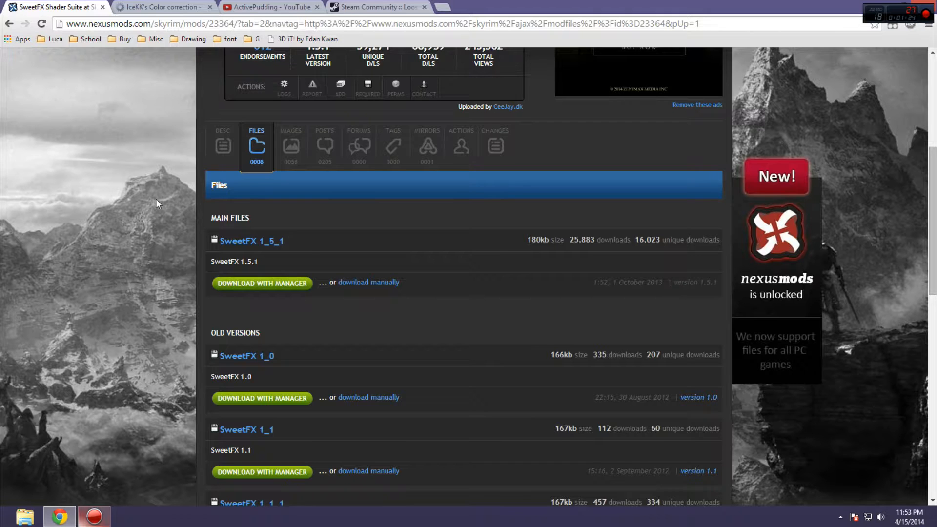
pyautogui.scroll(-3)
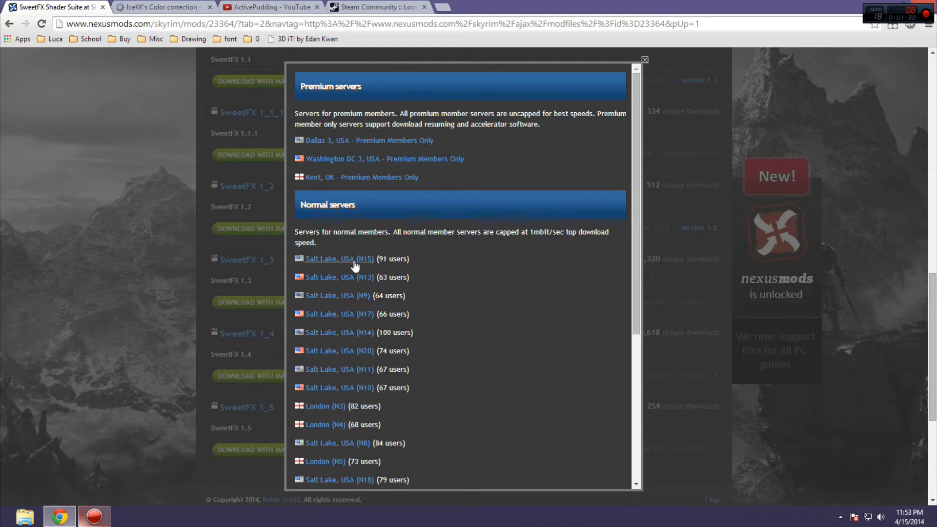
pyautogui.click(338, 258)
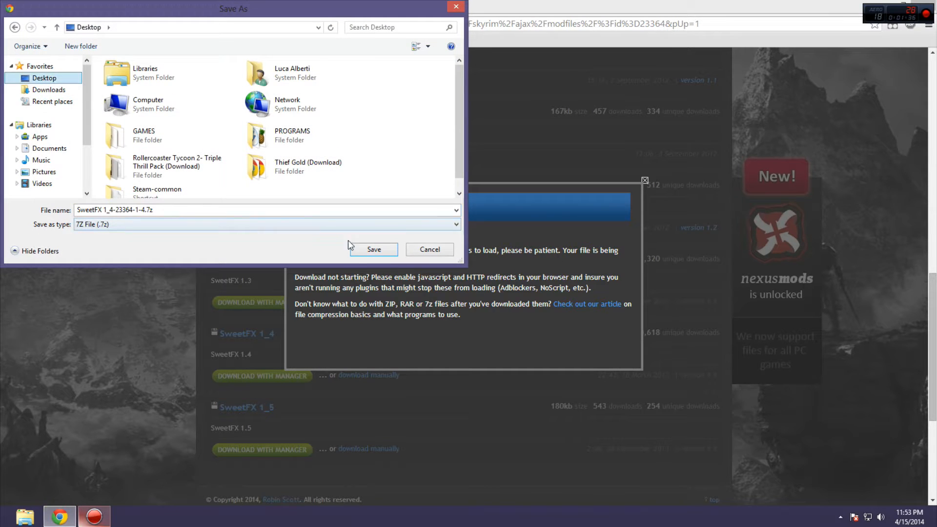
pyautogui.click(373, 249)
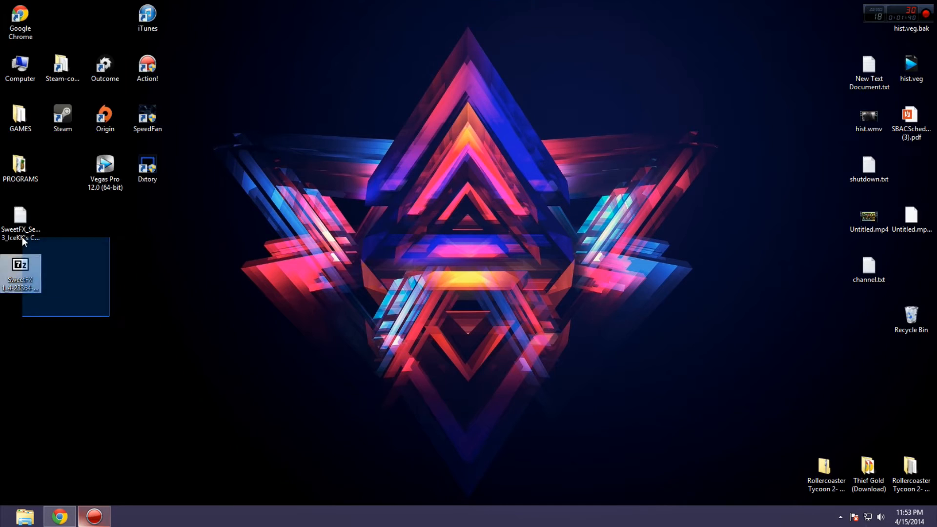
# Place the archive beside the preset file on the desktop and start File Explorer
pyautogui.moveTo(21, 275); pyautogui.dragTo(445, 179)
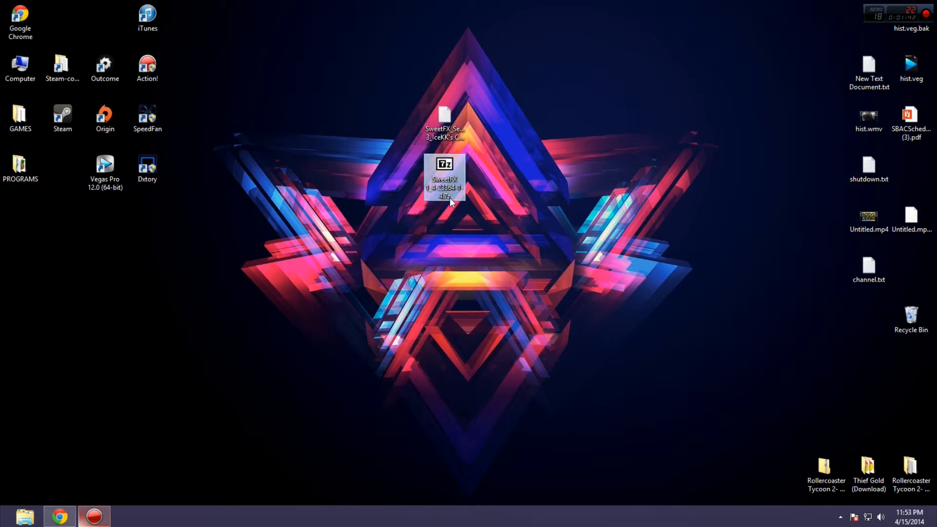
pyautogui.moveTo(445, 179); pyautogui.dragTo(487, 128)
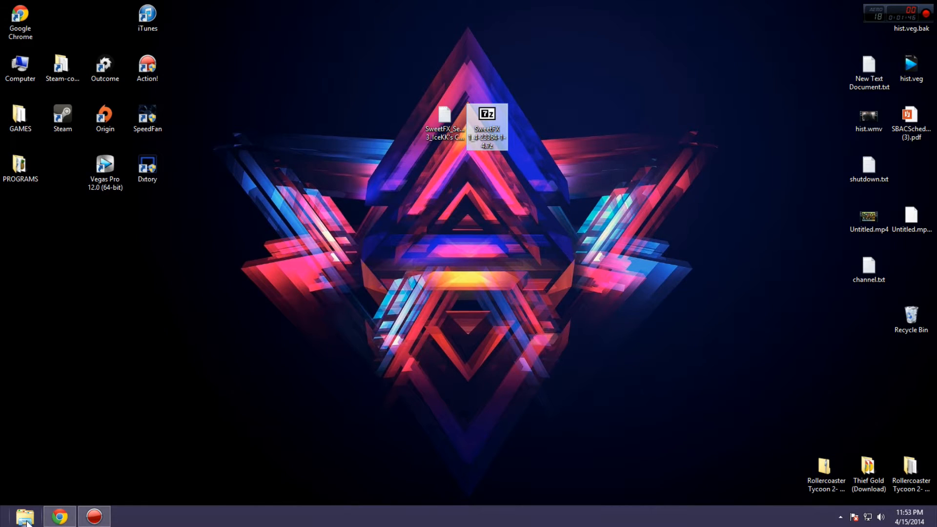
pyautogui.click(24, 516)
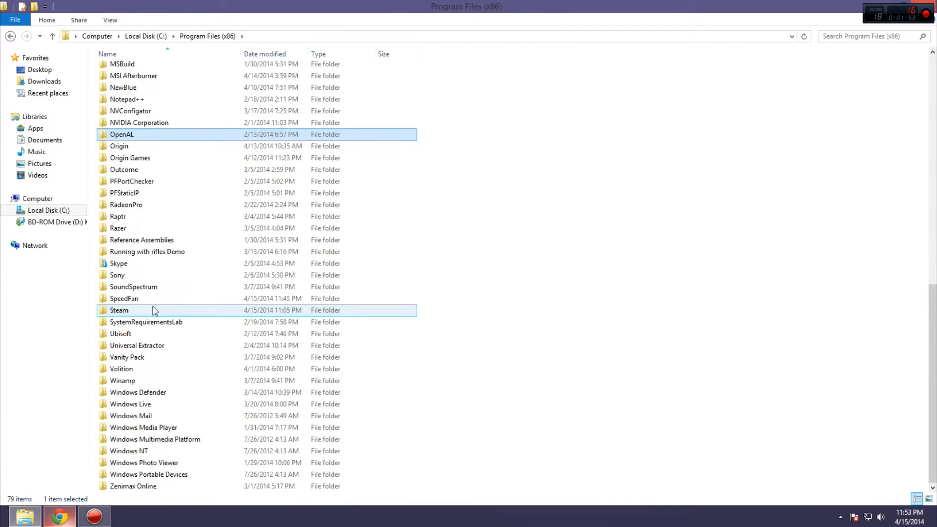
# Browse Origin Games into the Battlefield 3 game folder
pyautogui.doubleClick(130, 158)
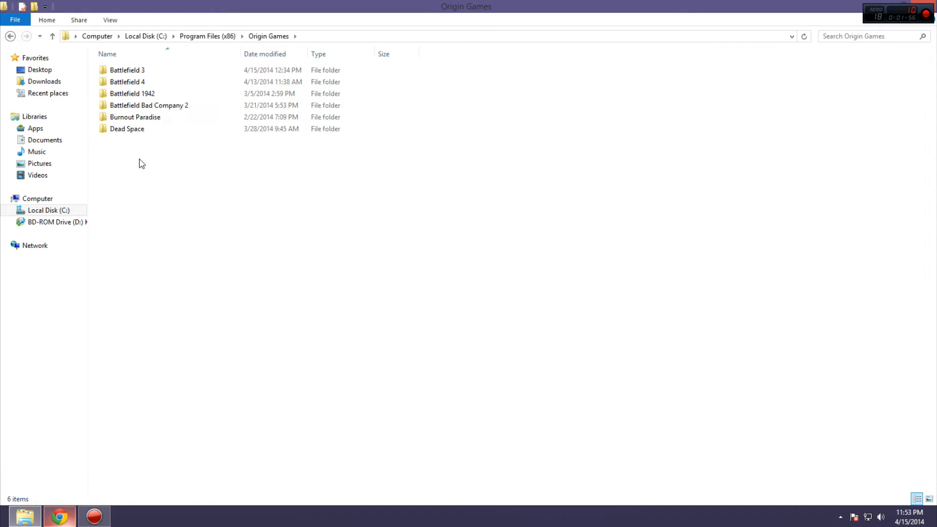
pyautogui.click(127, 70)
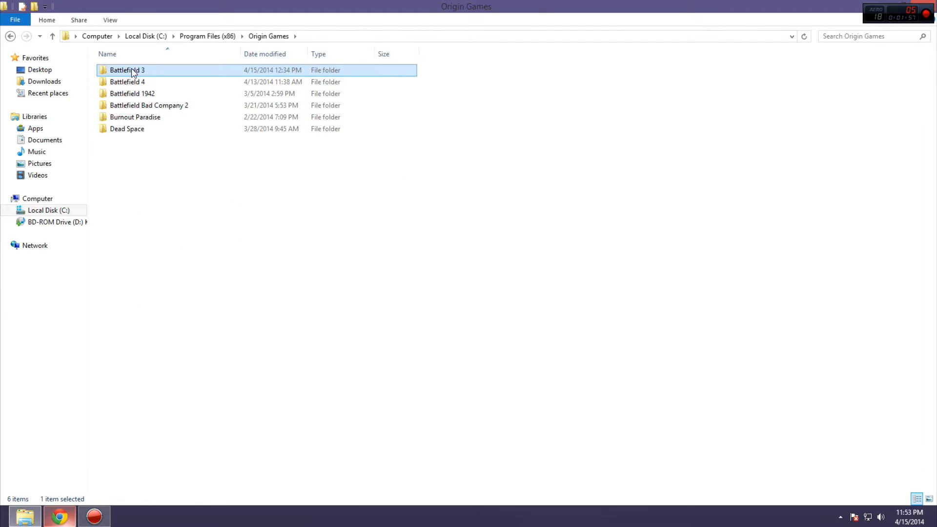
pyautogui.doubleClick(127, 69)
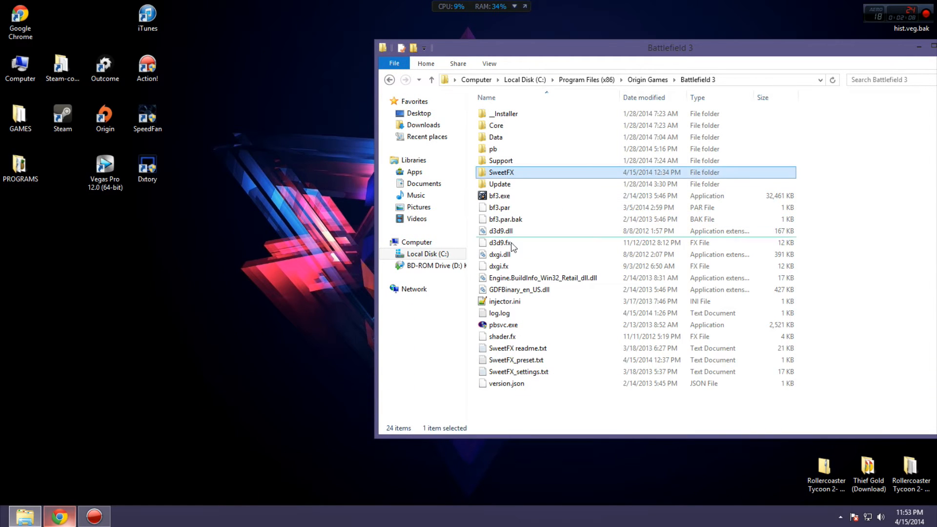
pyautogui.click(517, 348)
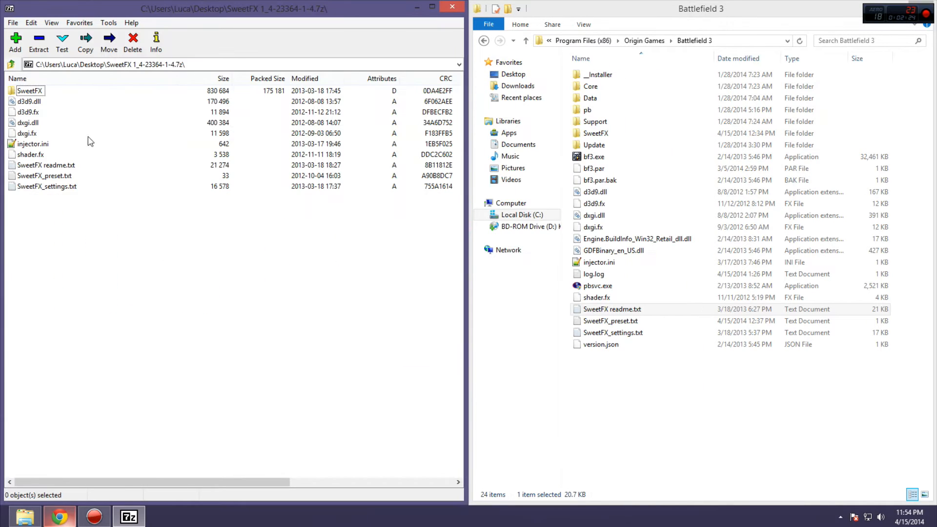
# Select all ten items of the SweetFX 1.4 archive in 7-Zip with Ctrl+A
pyautogui.press('ctrl+a')
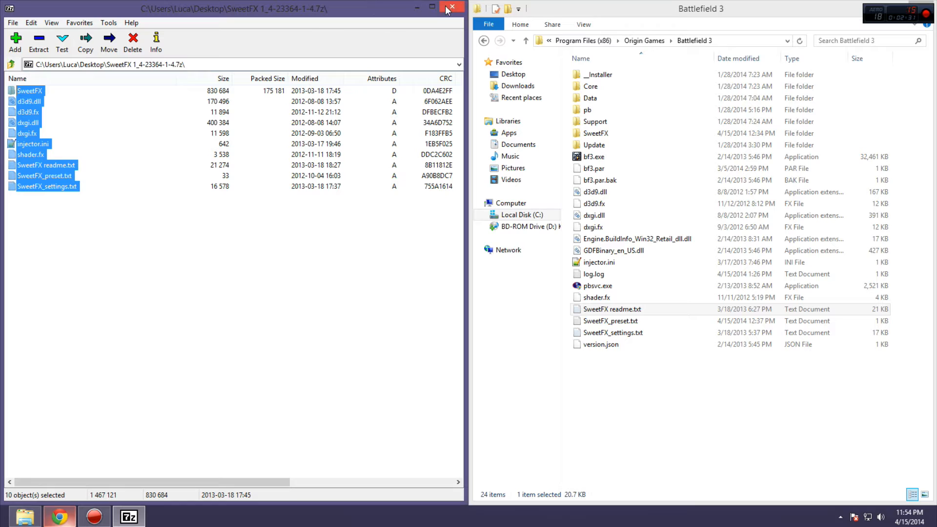
pyautogui.moveTo(451, 11)
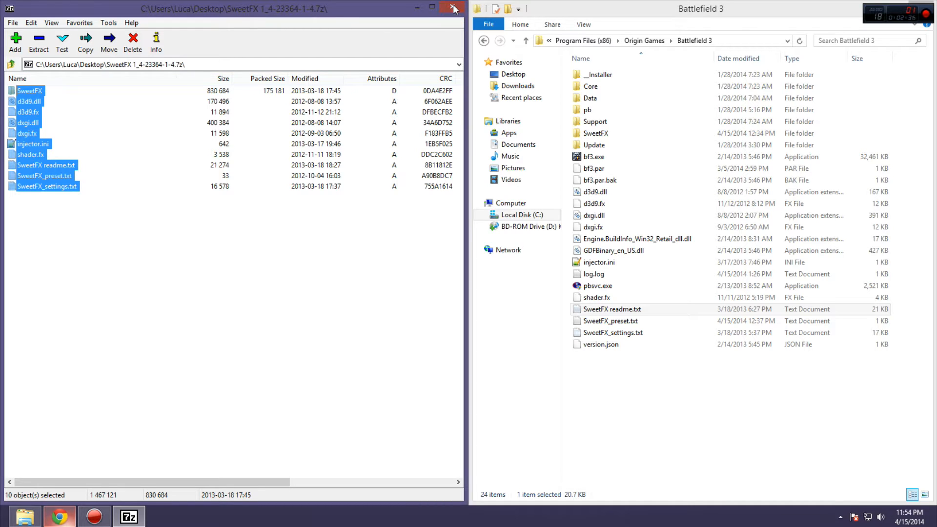
# Close 7-Zip and move the preset file further left on the desktop
pyautogui.click(454, 8)
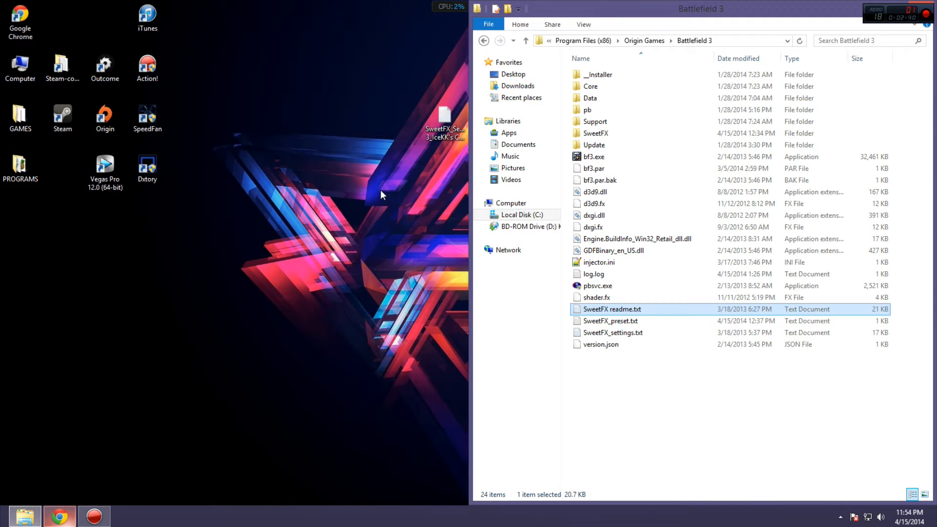
pyautogui.click(444, 122)
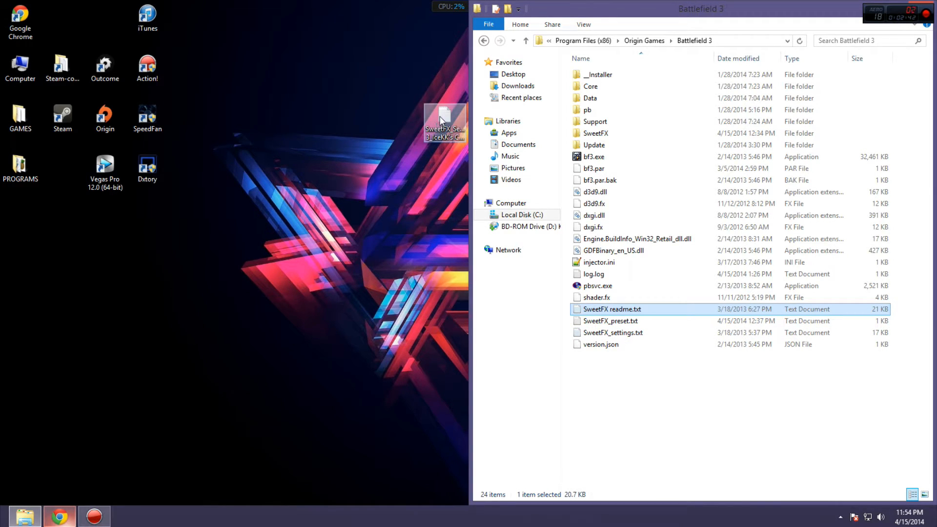
pyautogui.moveTo(444, 123); pyautogui.dragTo(274, 135)
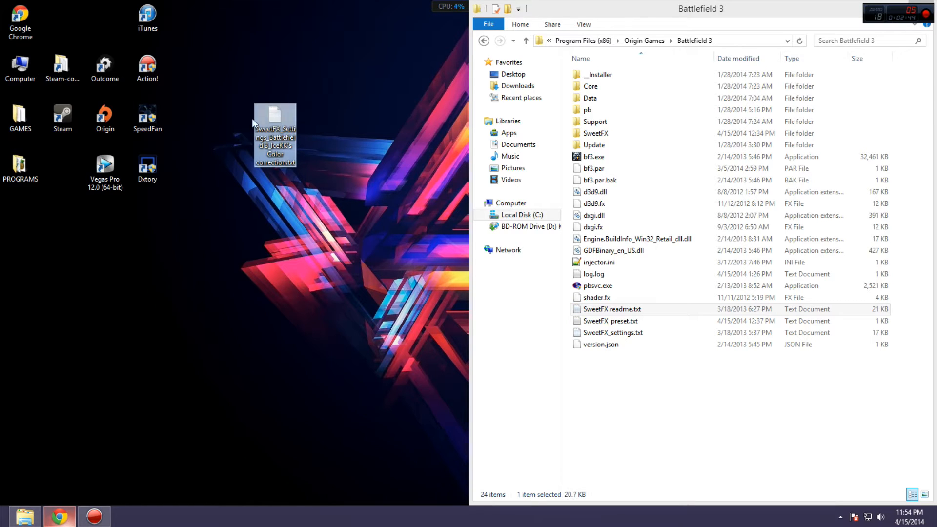
# In SweetFX > Presets, start renaming the IceKK Color correction preset file
pyautogui.click(596, 133)
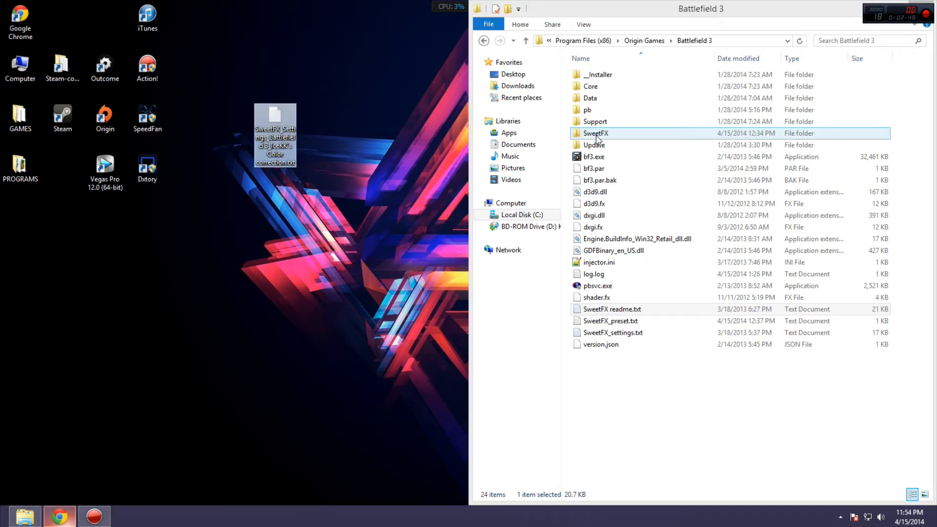
pyautogui.doubleClick(595, 133)
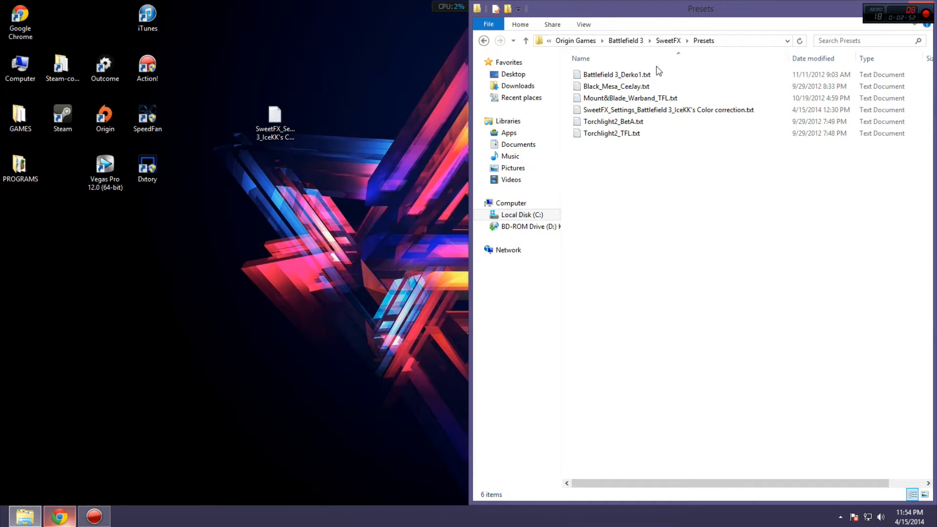
pyautogui.click(617, 75)
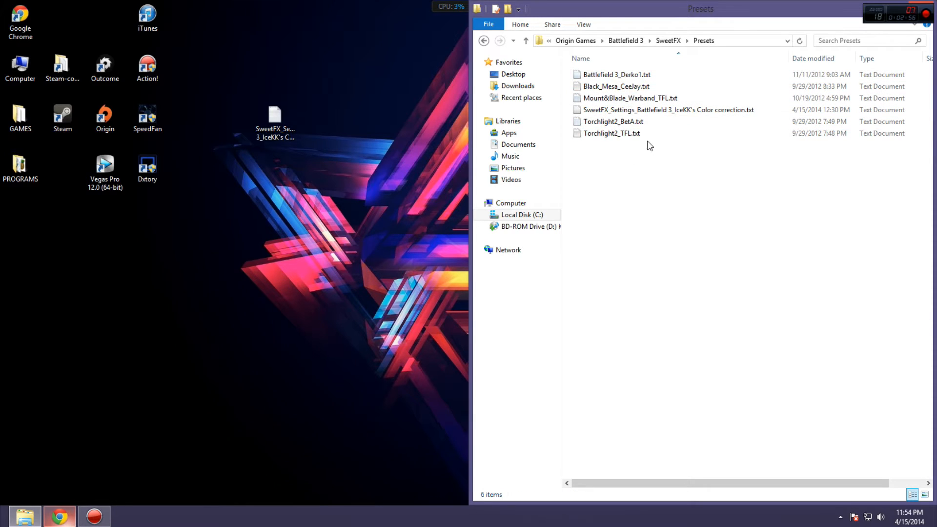
pyautogui.click(665, 109)
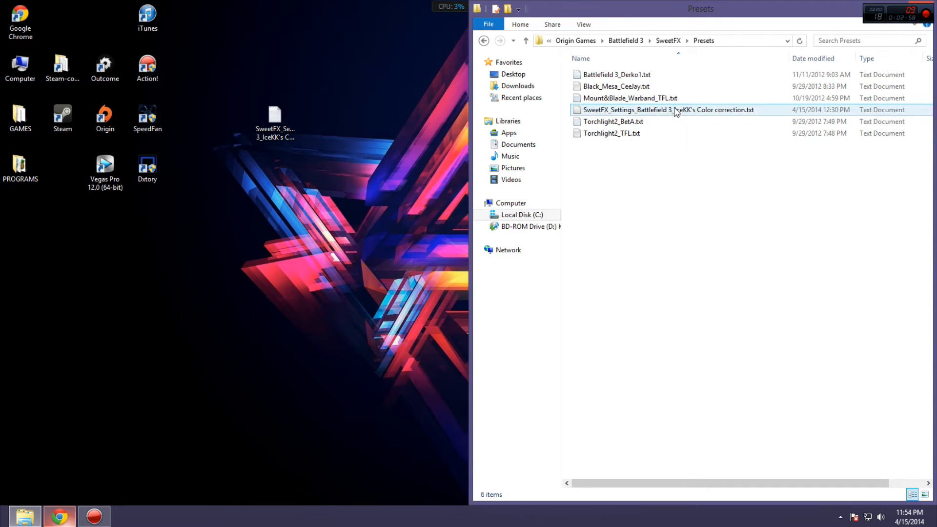
pyautogui.rightClick(673, 110)
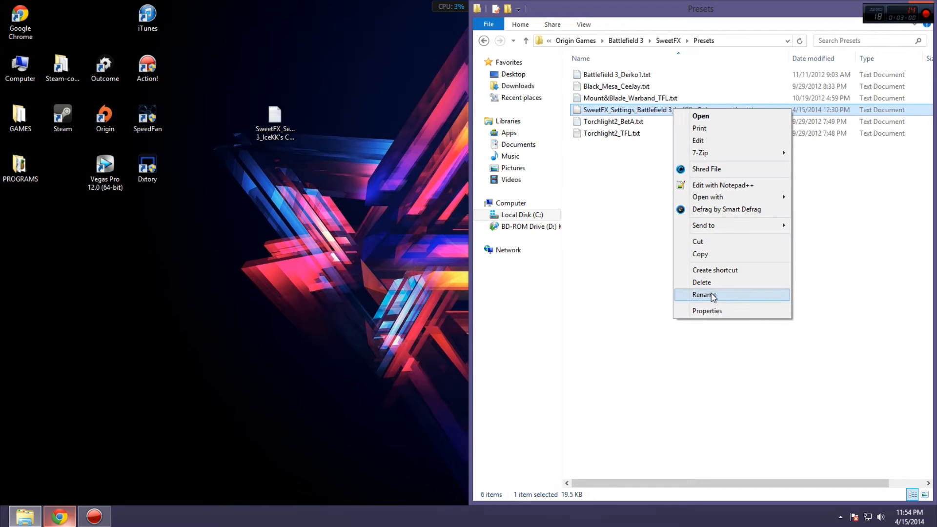
pyautogui.click(703, 295)
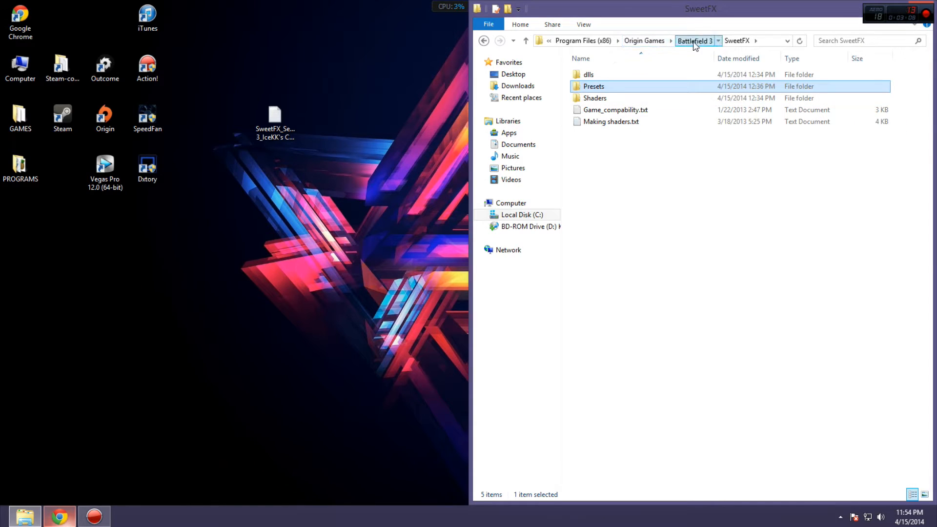
# Return to the Battlefield 3 folder and select SweetFX_preset.txt
pyautogui.click(693, 40)
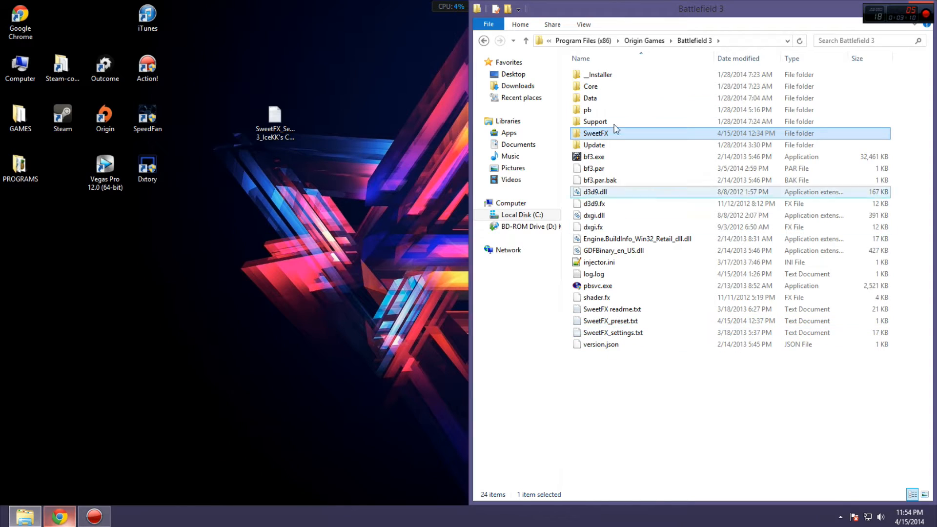
pyautogui.click(610, 321)
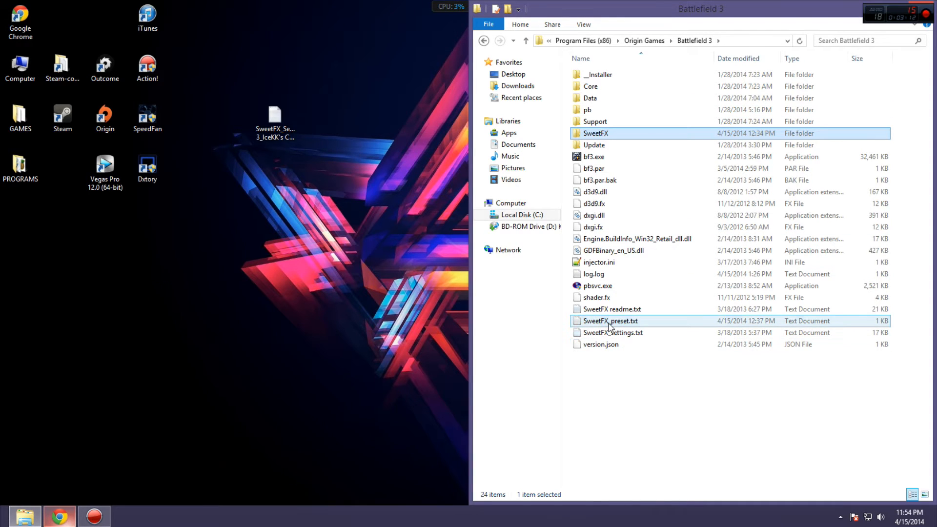
pyautogui.click(610, 321)
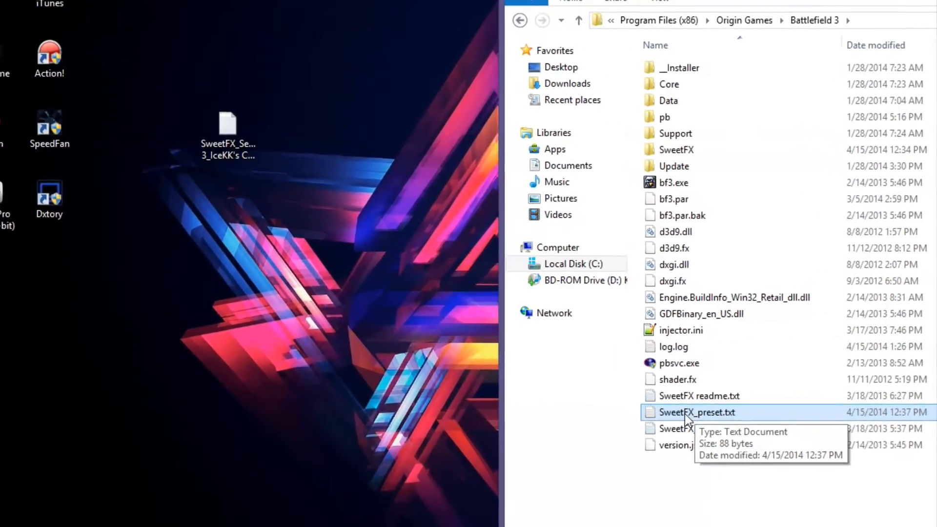
# Open SweetFX_preset.txt in Notepad and select the quoted path on the #include line
pyautogui.doubleClick(696, 413)
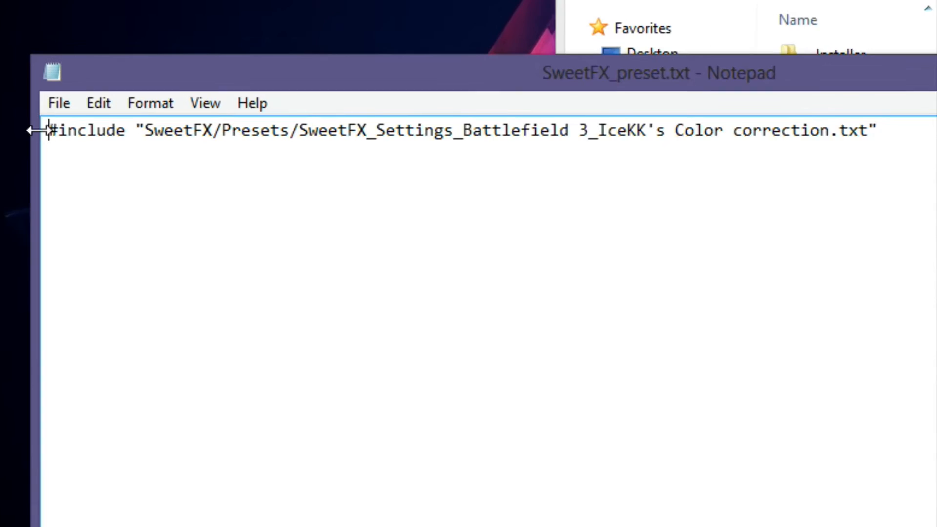
pyautogui.doubleClick(88, 130)
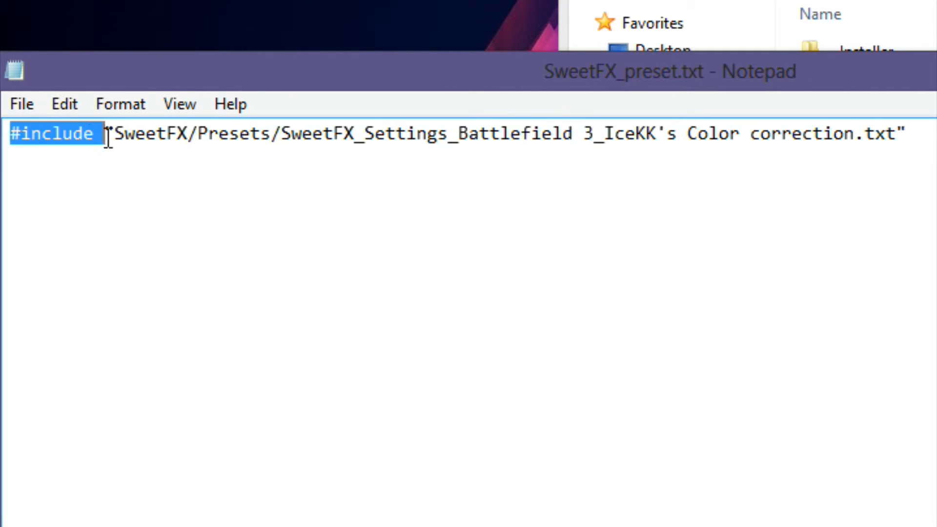
pyautogui.doubleClick(144, 134)
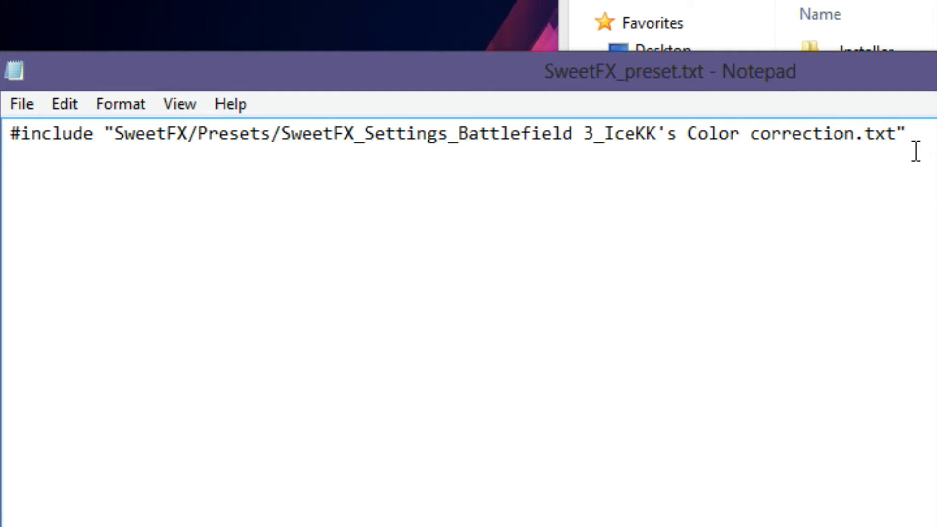
pyautogui.click(288, 133)
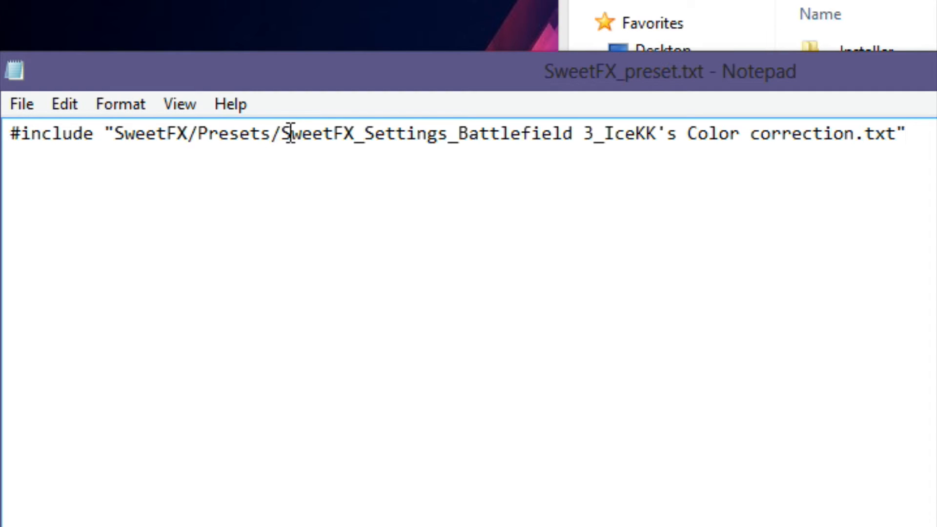
pyautogui.moveTo(286, 133); pyautogui.dragTo(890, 133)
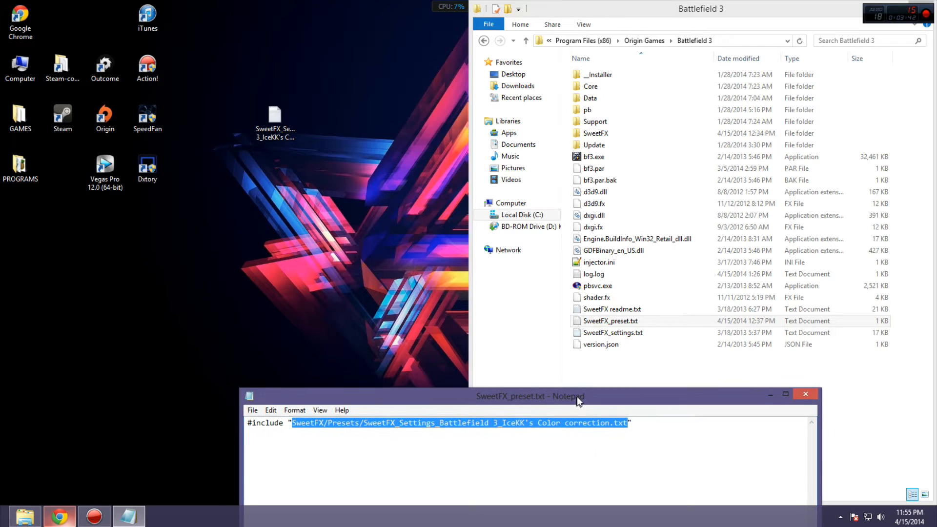
# Reposition Notepad and compare the include path against the SweetFX folder
pyautogui.moveTo(530, 396); pyautogui.dragTo(560, 118)
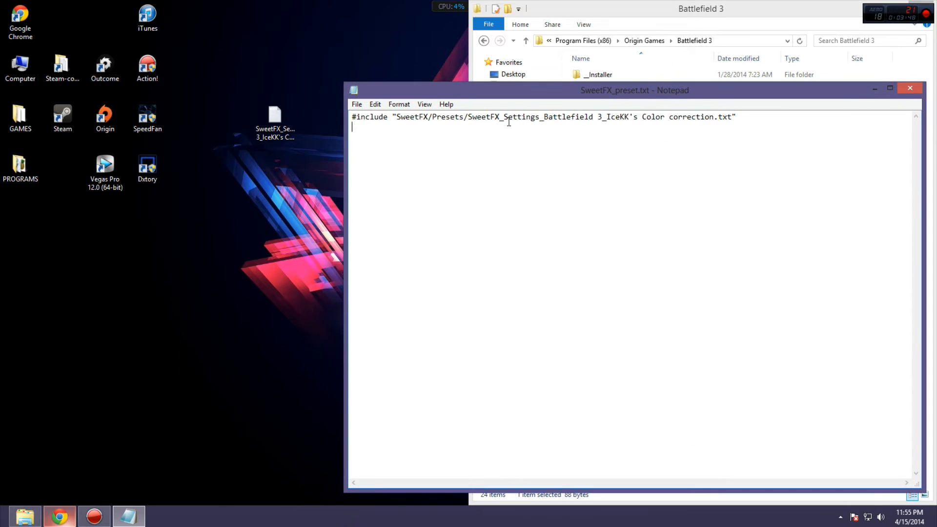
pyautogui.moveTo(469, 117); pyautogui.dragTo(734, 117)
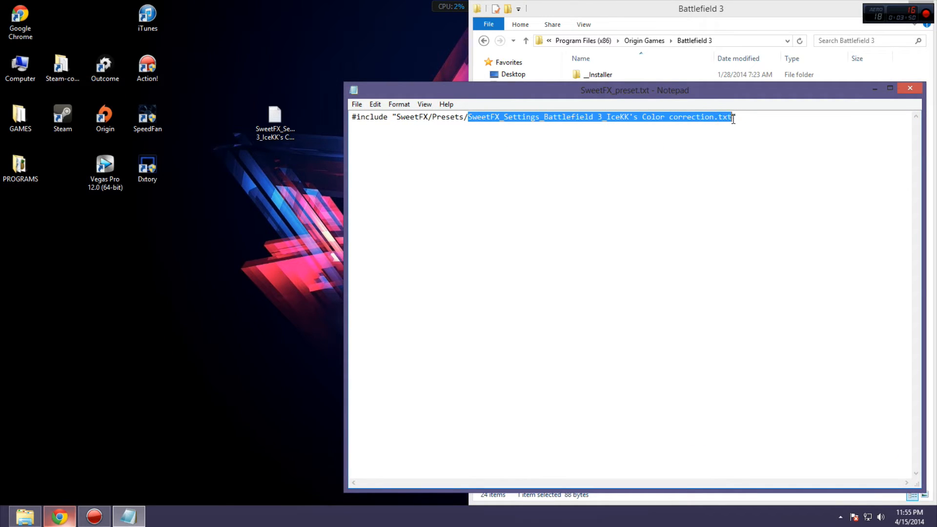
pyautogui.moveTo(634, 90); pyautogui.dragTo(530, 166)
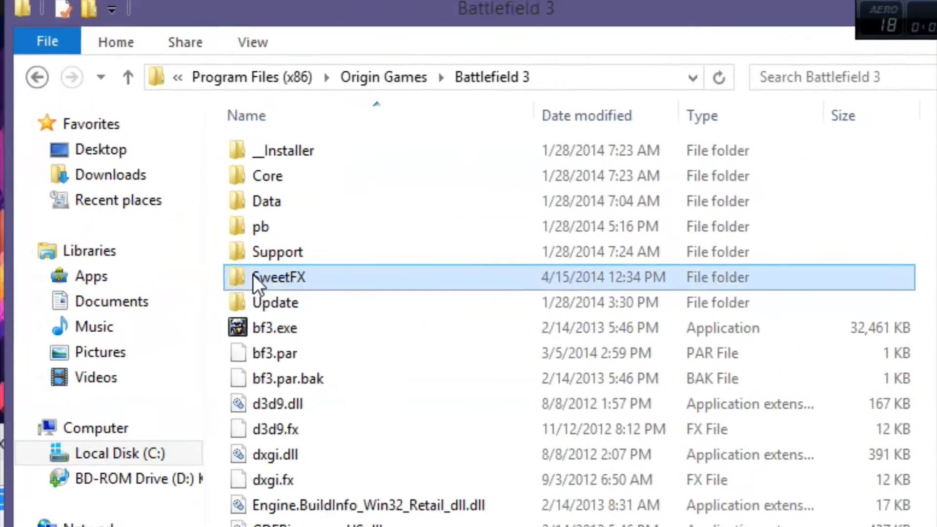
pyautogui.doubleClick(278, 277)
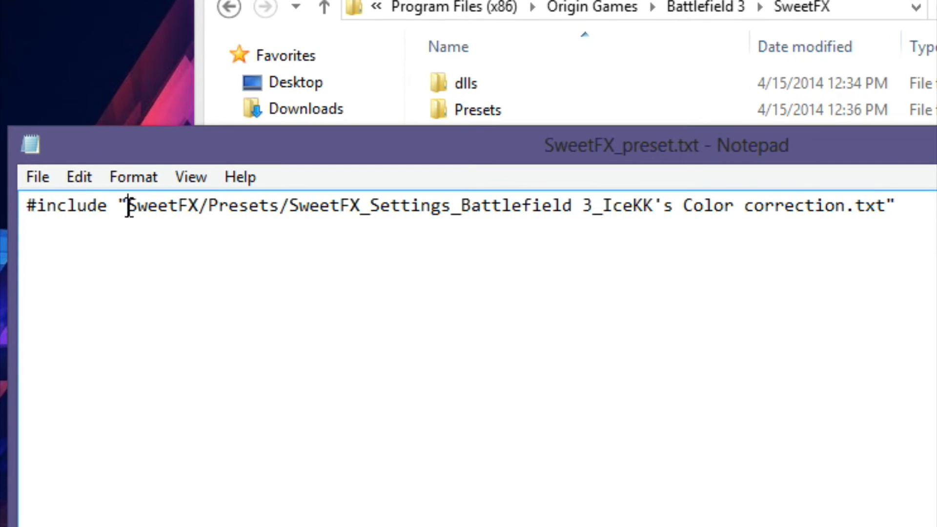
pyautogui.moveTo(175, 210)
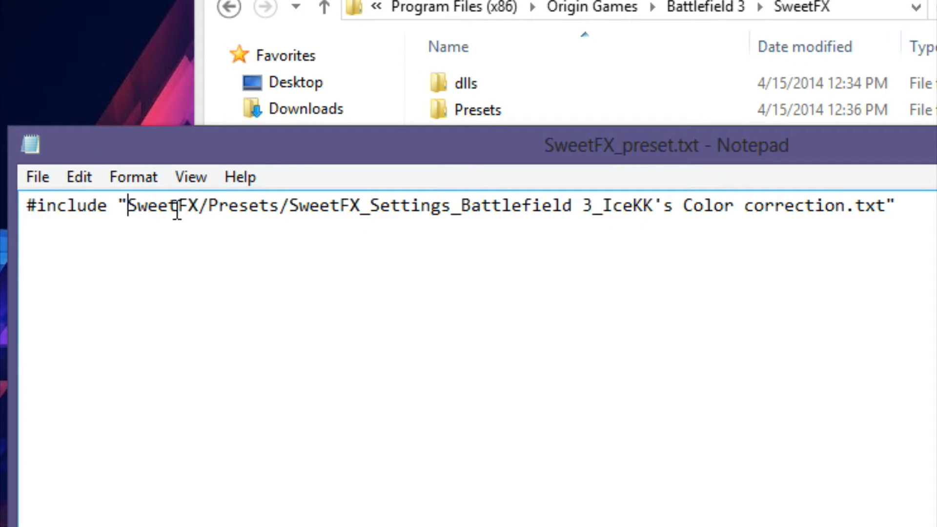
# End the IceKK include path with a closing quote, then save on closing Notepad
pyautogui.click(286, 206)
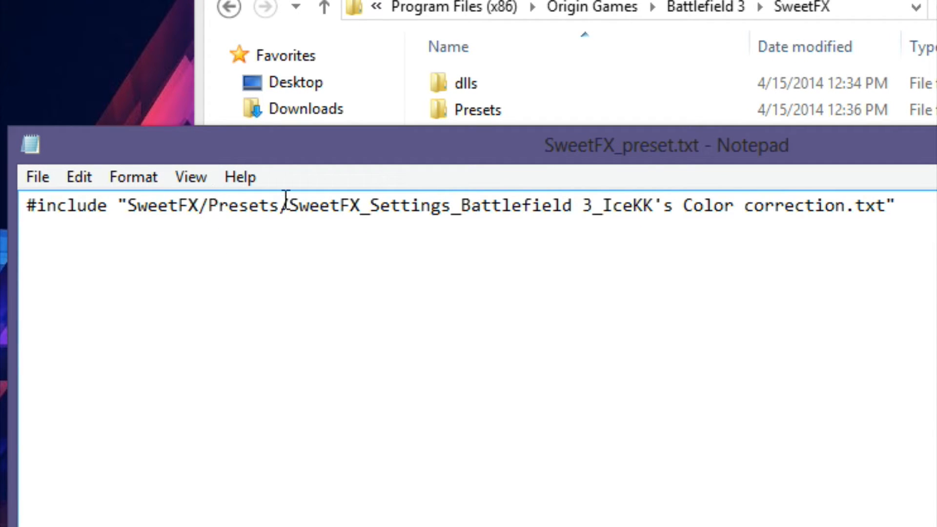
pyautogui.moveTo(290, 205); pyautogui.dragTo(890, 205)
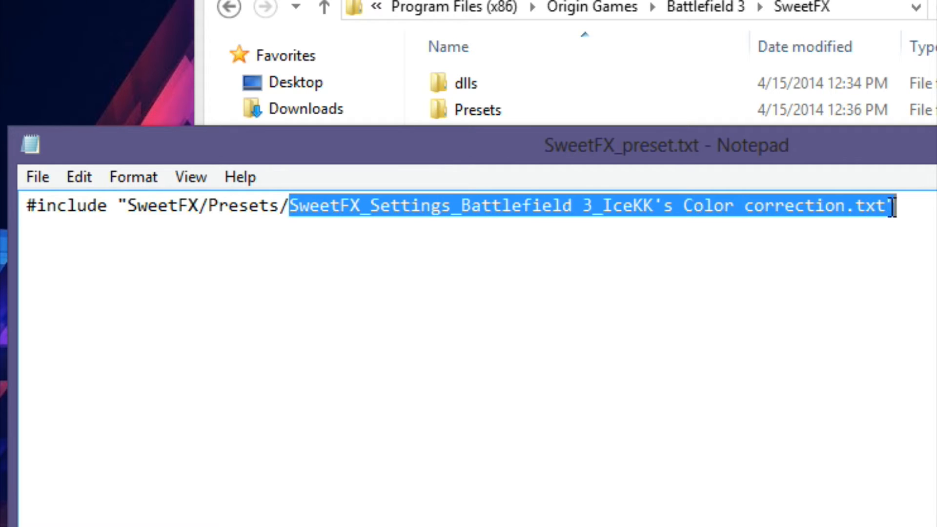
pyautogui.click(878, 259)
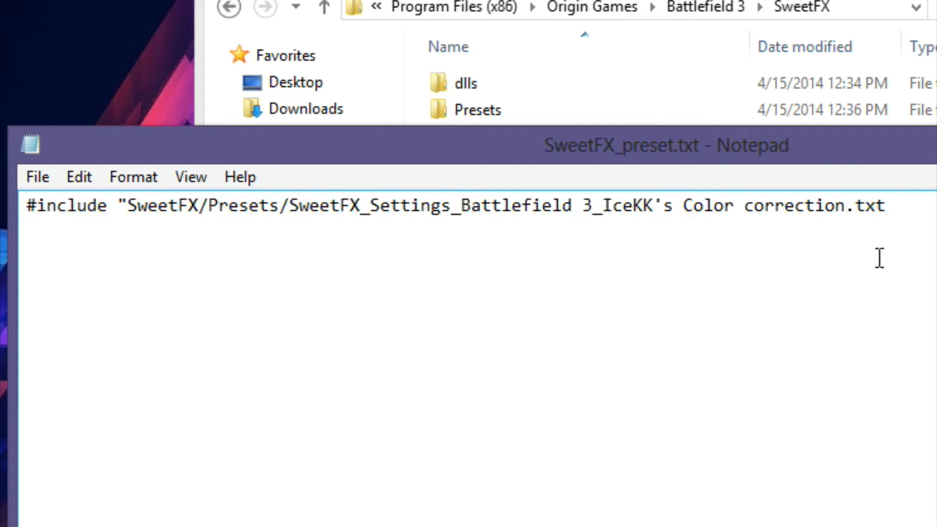
pyautogui.write('"')
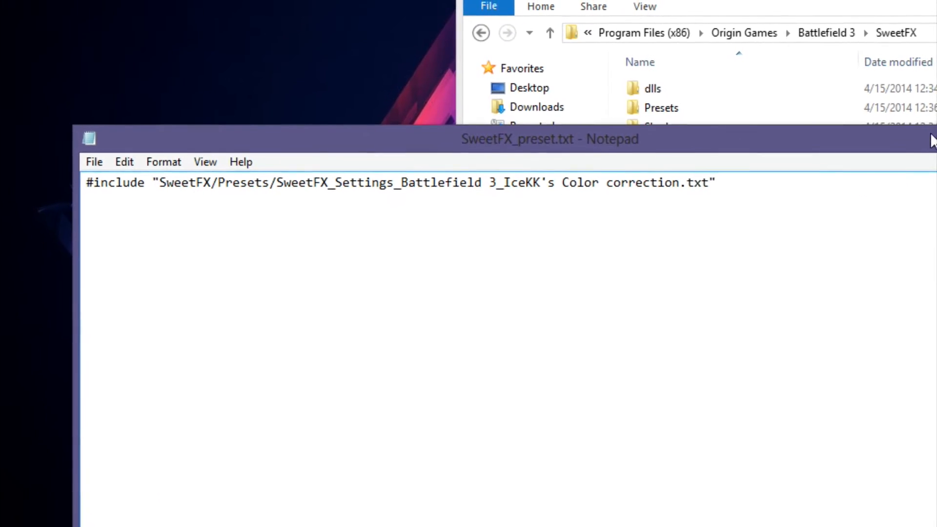
pyautogui.moveTo(908, 122)
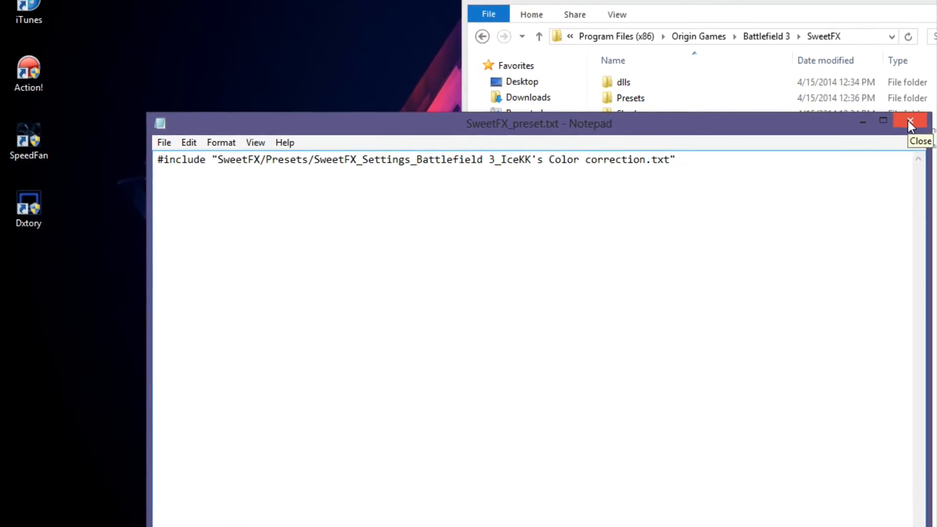
pyautogui.click(908, 122)
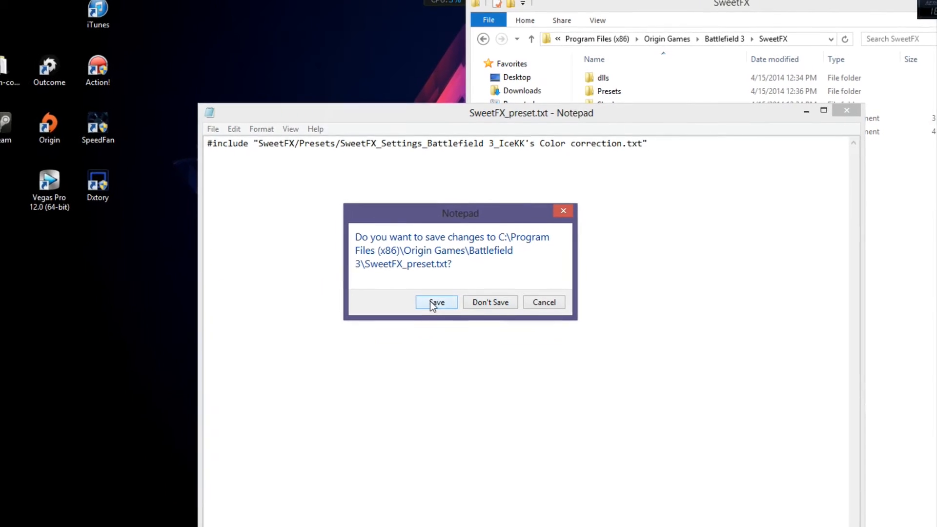
pyautogui.click(436, 302)
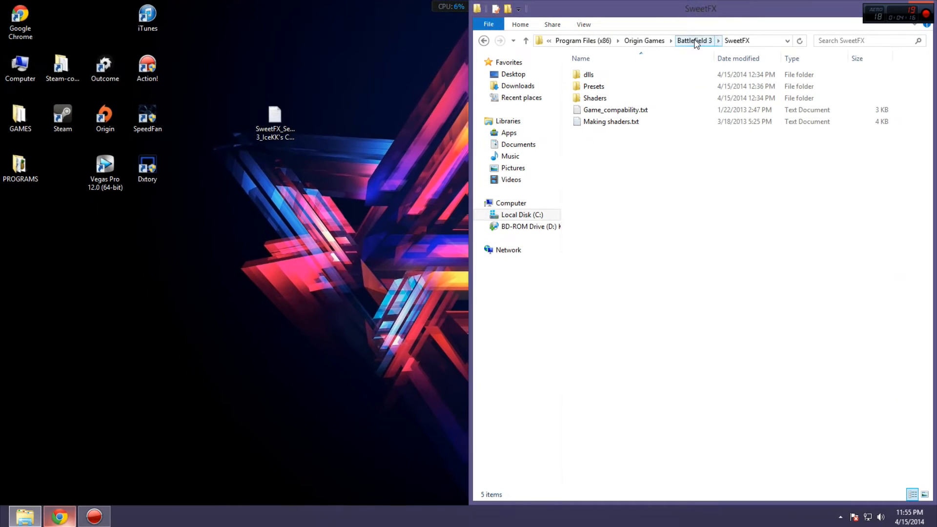
# Return to Battlefield 3 and open IceKK's Color correction preset from the desktop in Notepad
pyautogui.click(694, 40)
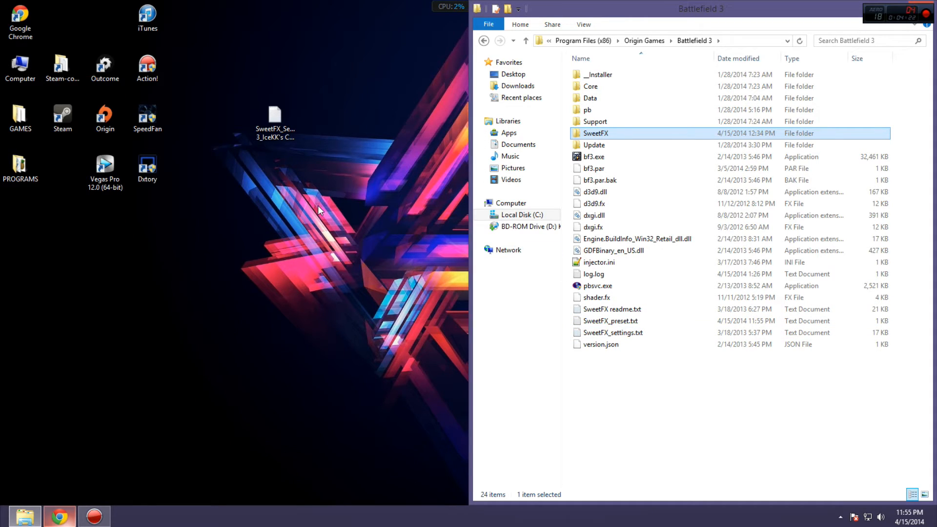
pyautogui.click(275, 122)
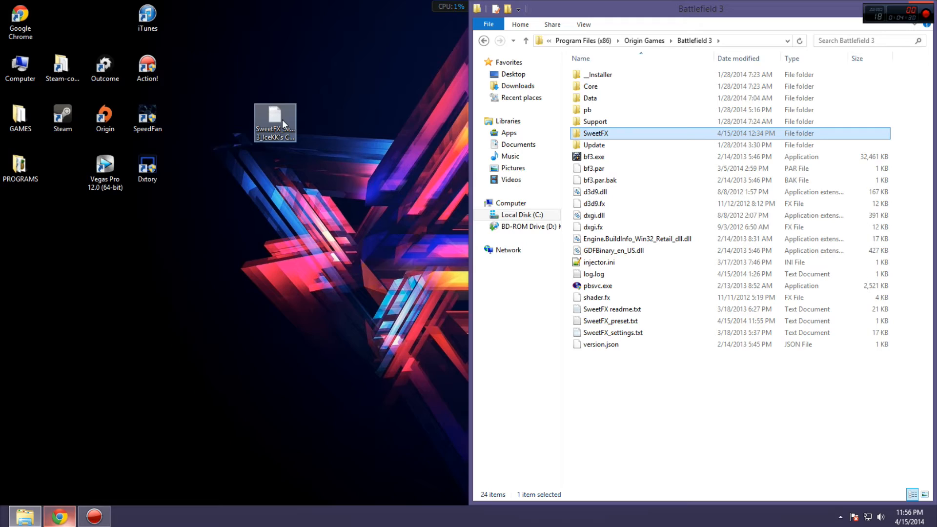
pyautogui.doubleClick(274, 122)
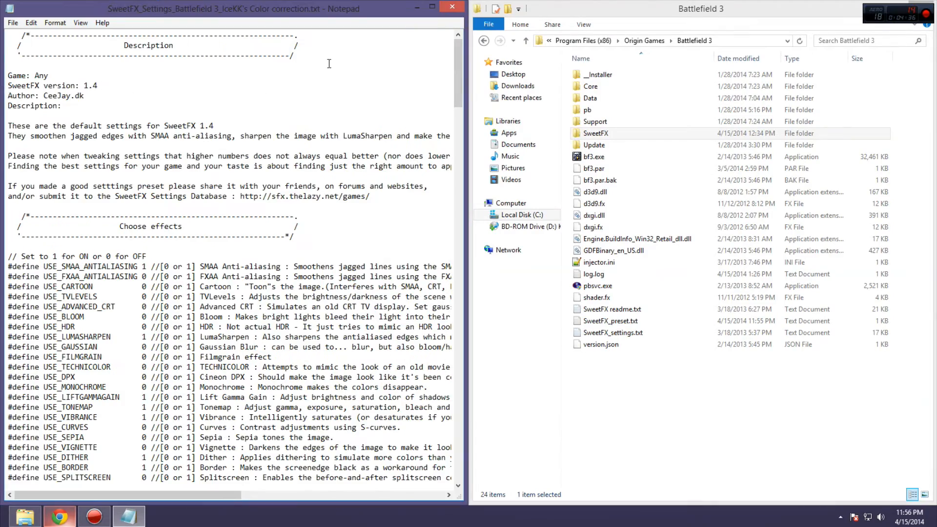
# Scroll through the preset text, then open SweetFX_settings.txt from the Battlefield 3 folder
pyautogui.scroll(-3)
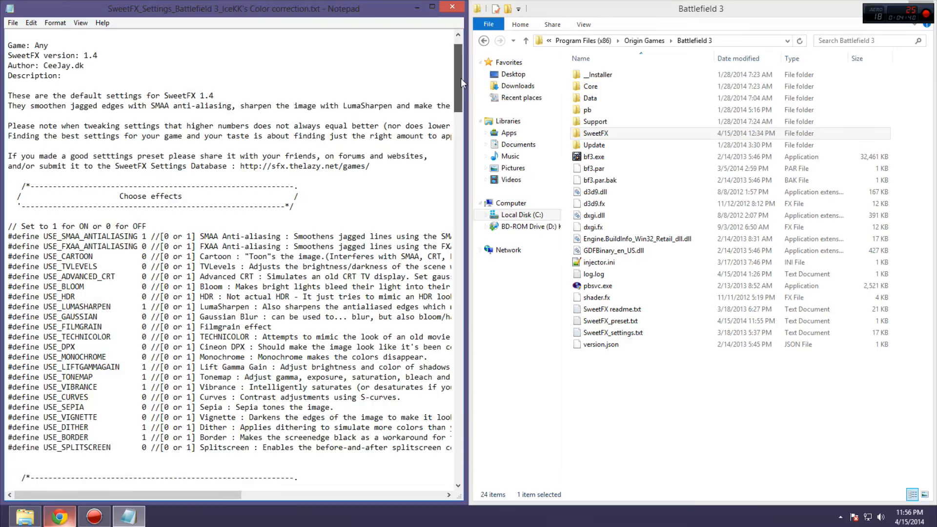
pyautogui.scroll(-3)
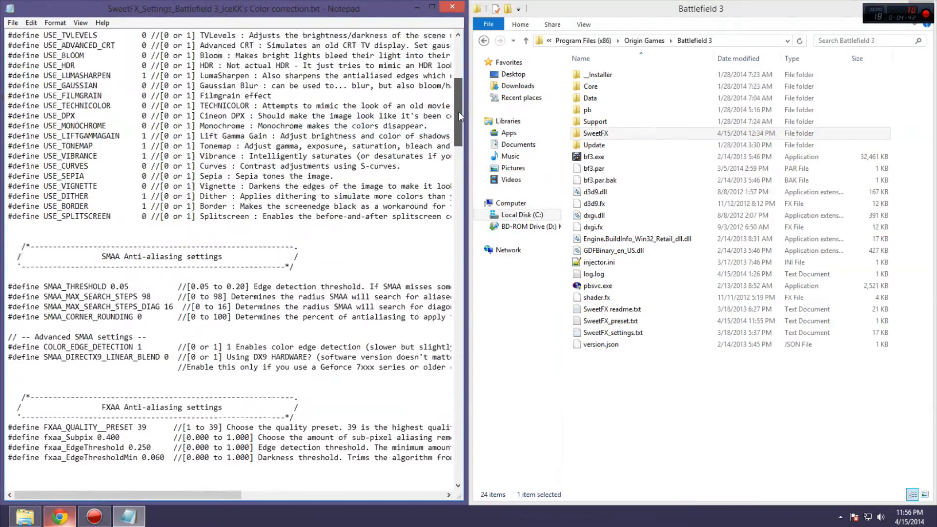
pyautogui.scroll(-3)
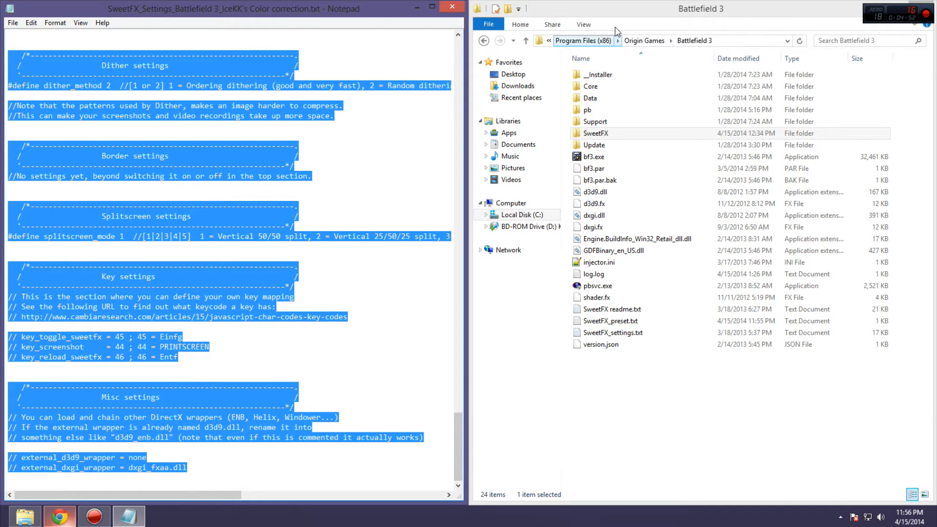
pyautogui.click(612, 333)
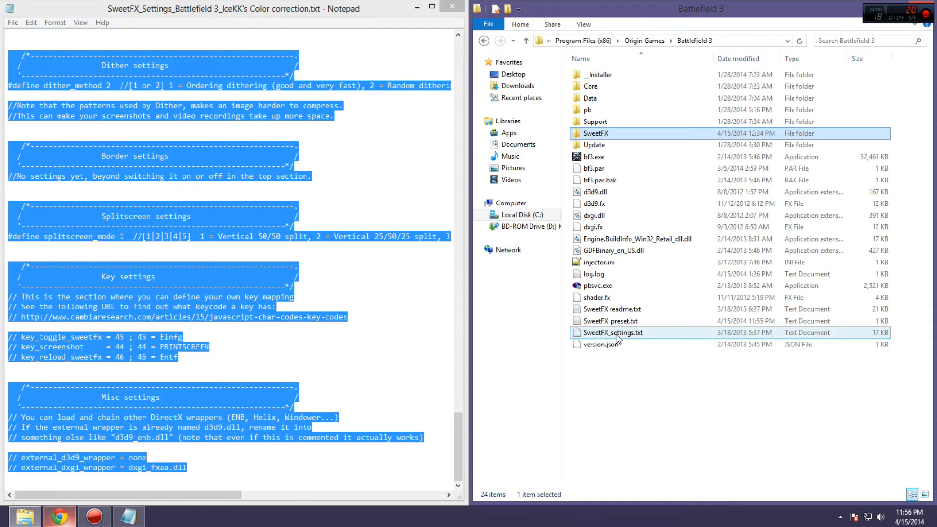
pyautogui.doubleClick(612, 332)
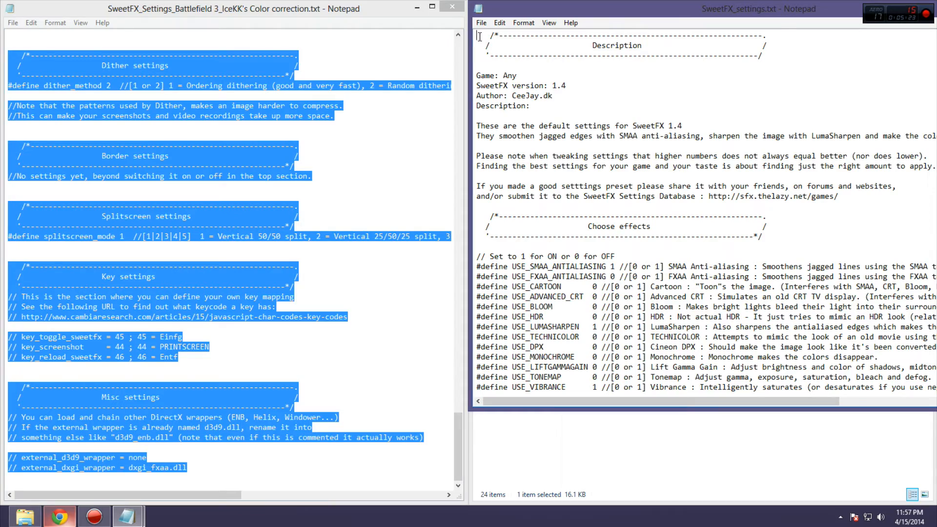
# Scroll down through SweetFX_settings.txt in Notepad
pyautogui.scroll(-3)
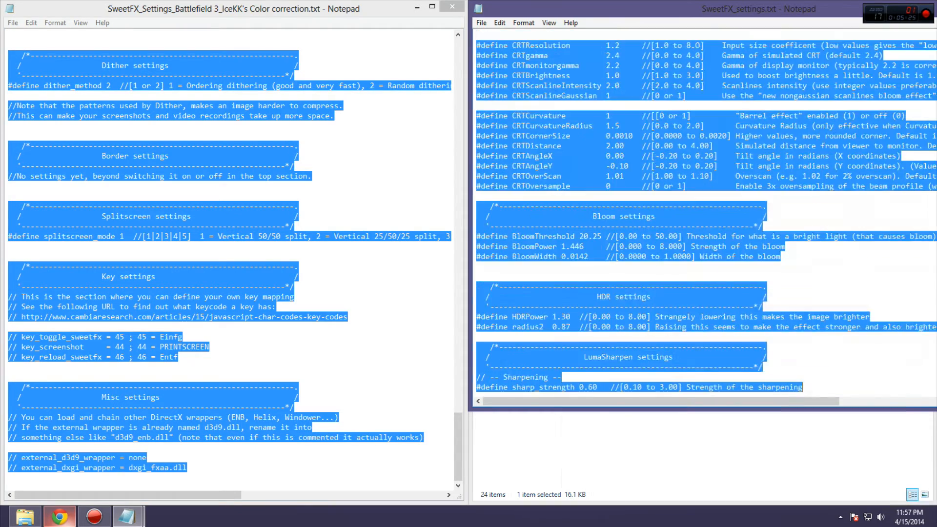
pyautogui.scroll(-3)
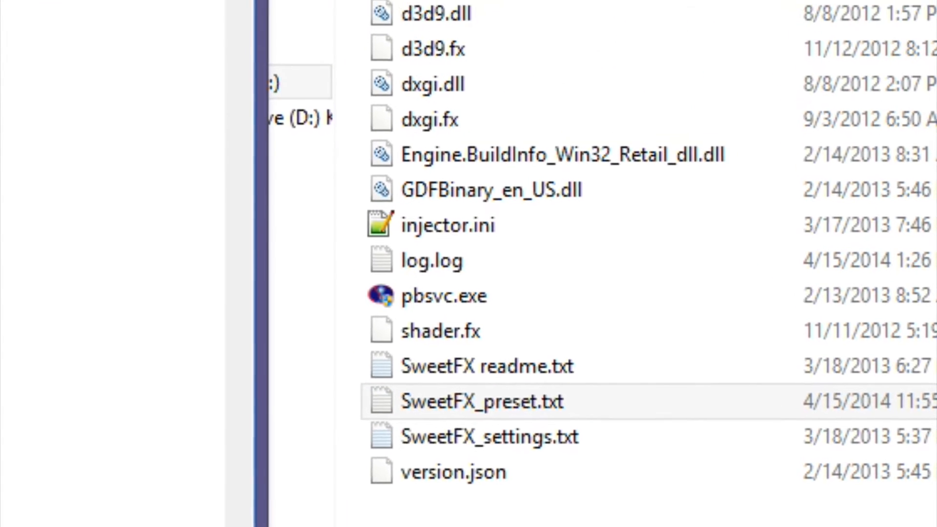
# Edit SweetFX_preset.txt so its include line points at IceKK's Color correction preset, then save and close it
pyautogui.doubleClick(480, 402)
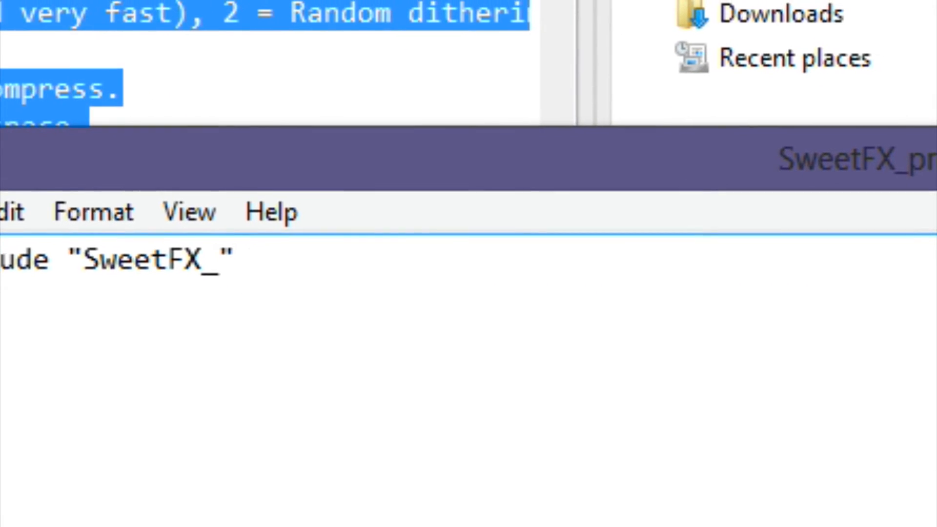
pyautogui.write('Preset.tx')
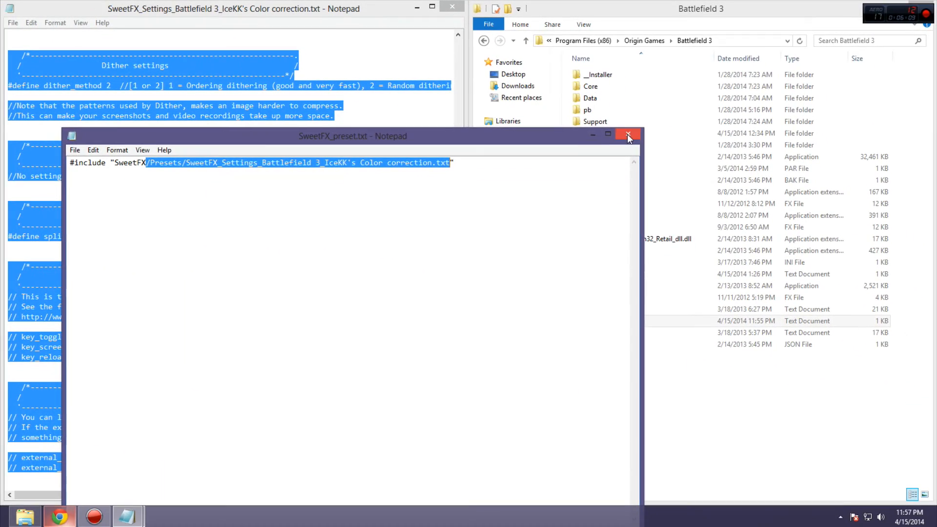
pyautogui.click(627, 134)
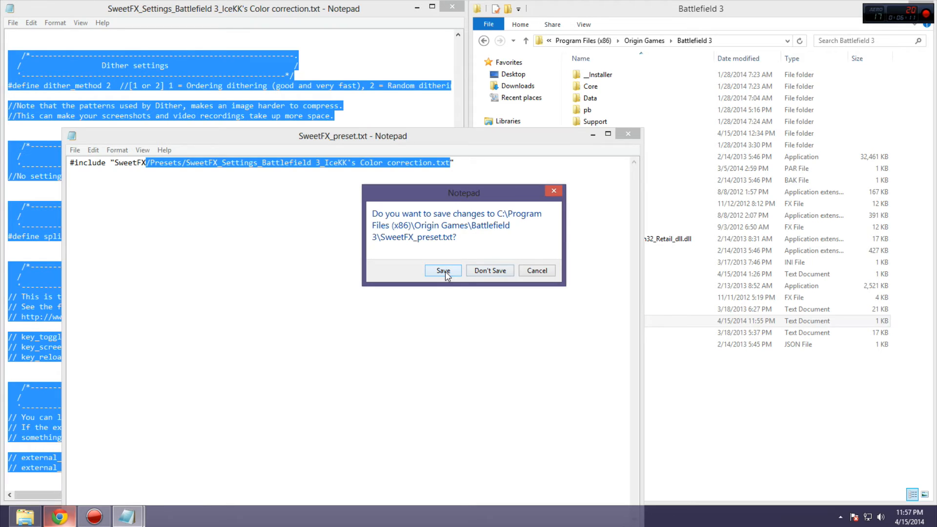
pyautogui.click(443, 270)
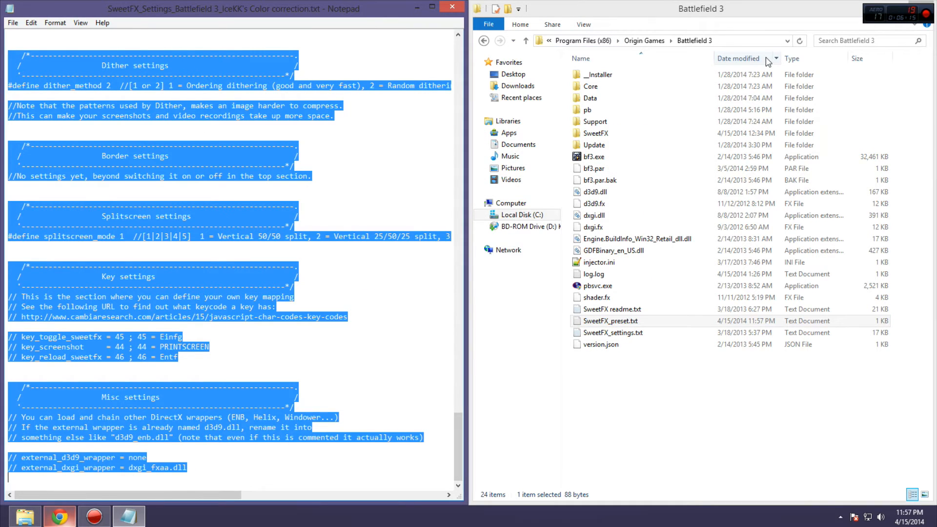
# Leave the Battlefield 3 Explorer window and bring the browser with the SweetFX page to the front
pyautogui.click(593, 157)
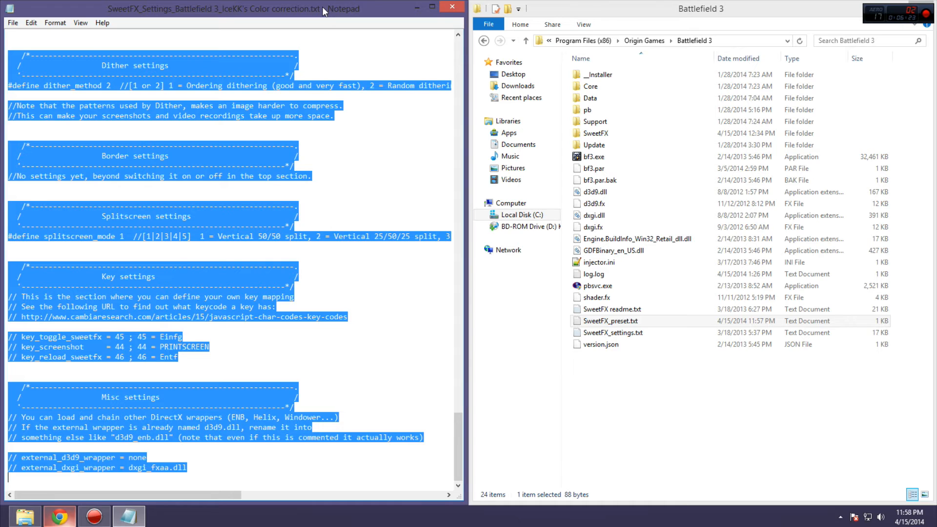
pyautogui.moveTo(213, 14)
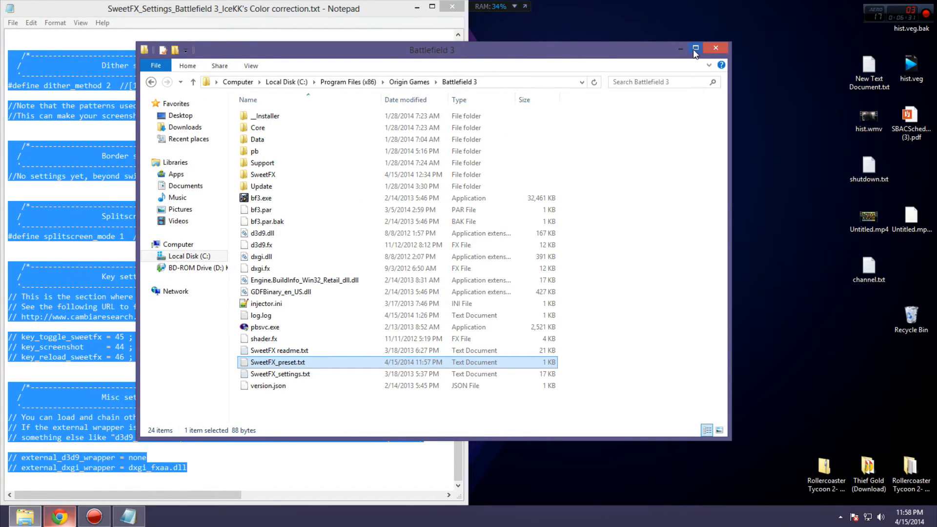
pyautogui.moveTo(695, 48)
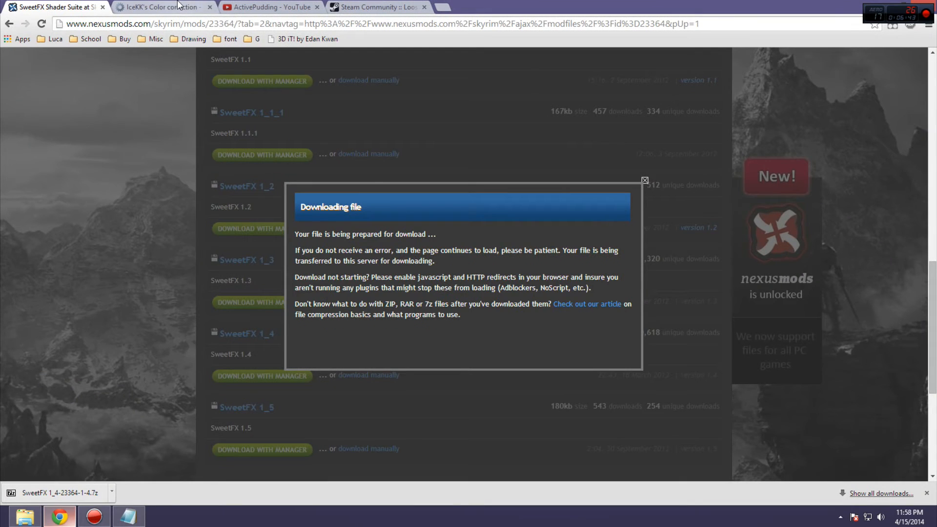
# Browse page 2 of the SweetFX Settings DB games list, where Battlefield 3 shows 32 presets
pyautogui.click(162, 6)
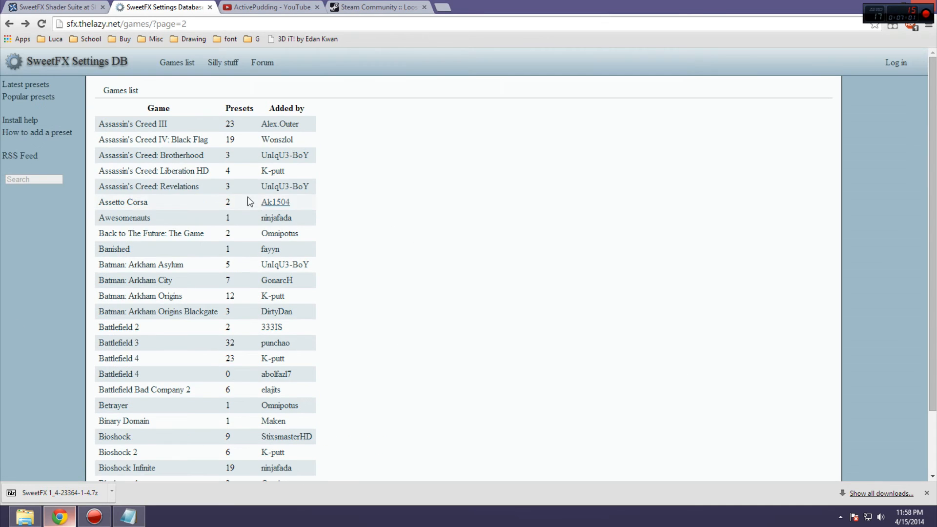
pyautogui.scroll(-3)
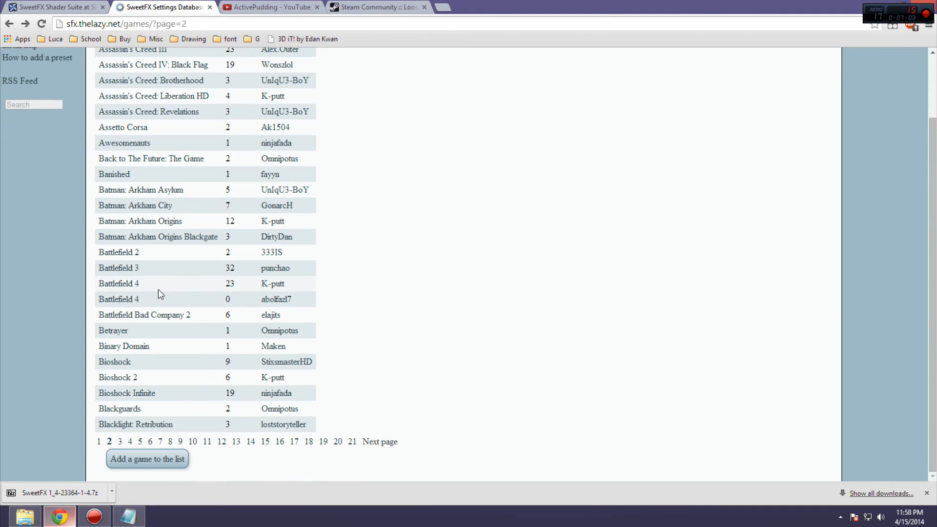
pyautogui.moveTo(151, 408)
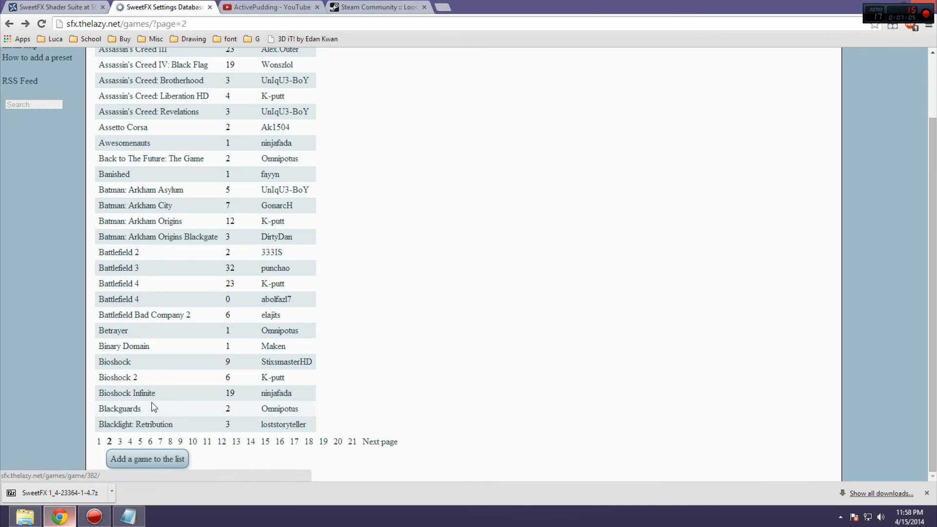
pyautogui.moveTo(154, 402)
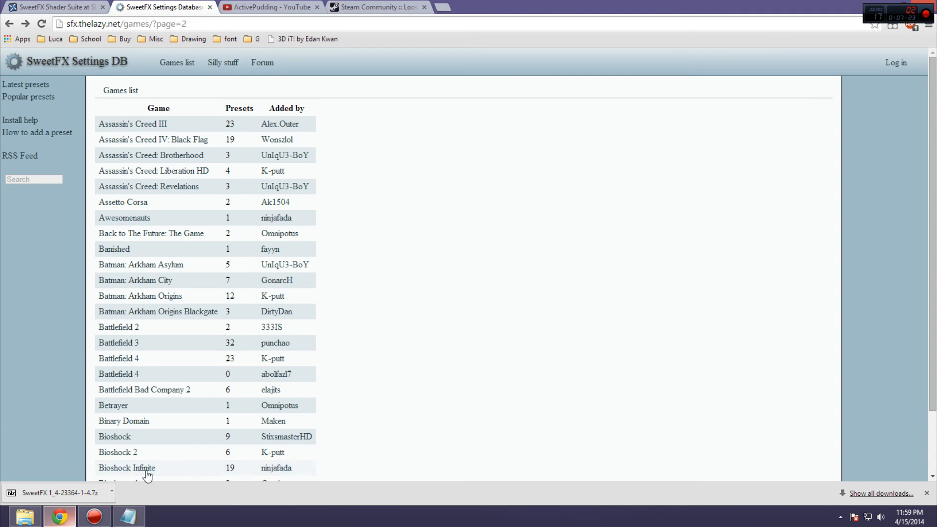
pyautogui.scroll(-3)
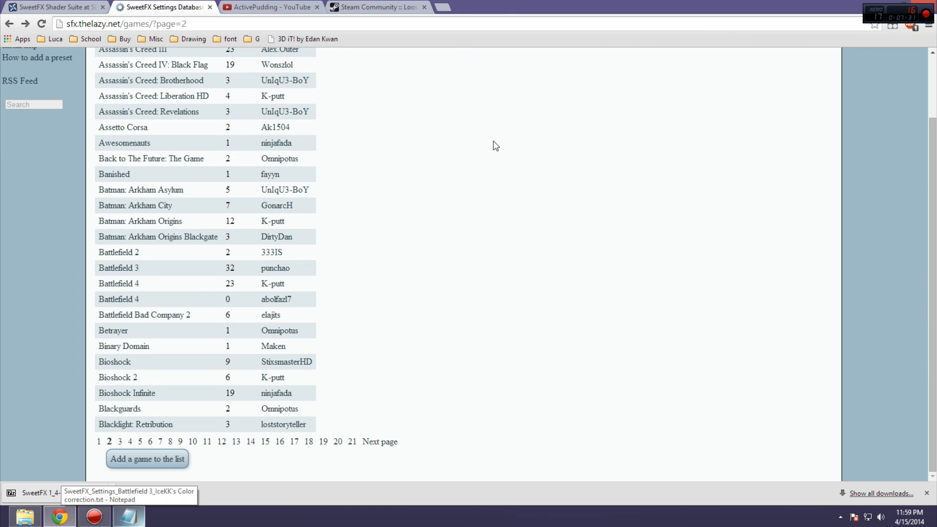
pyautogui.moveTo(818, 5)
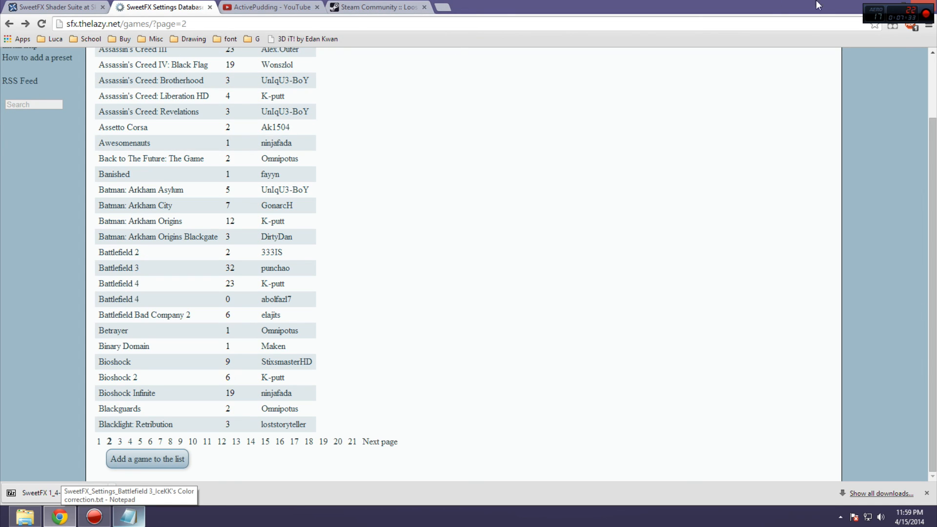